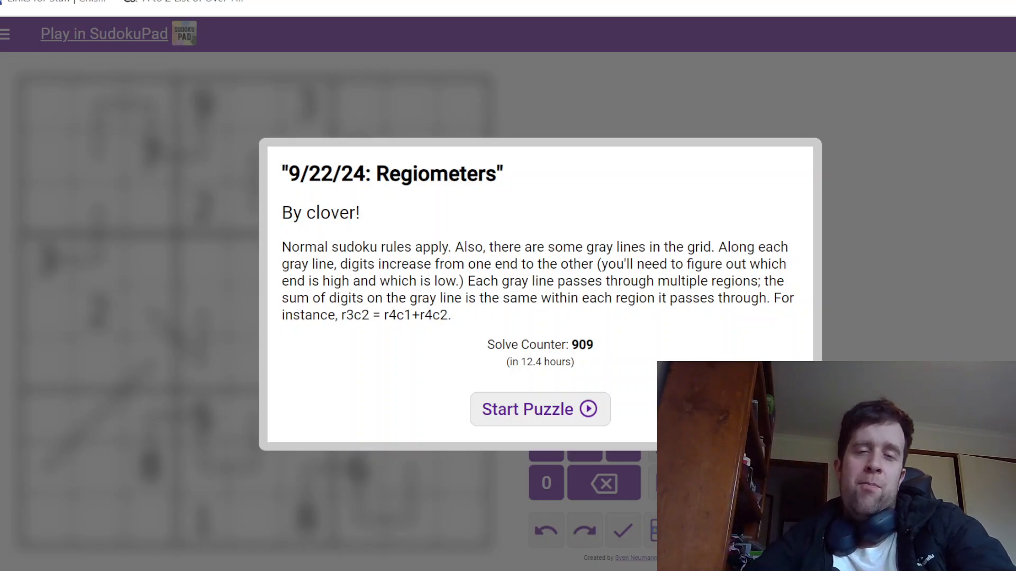
mouse_move(412, 308)
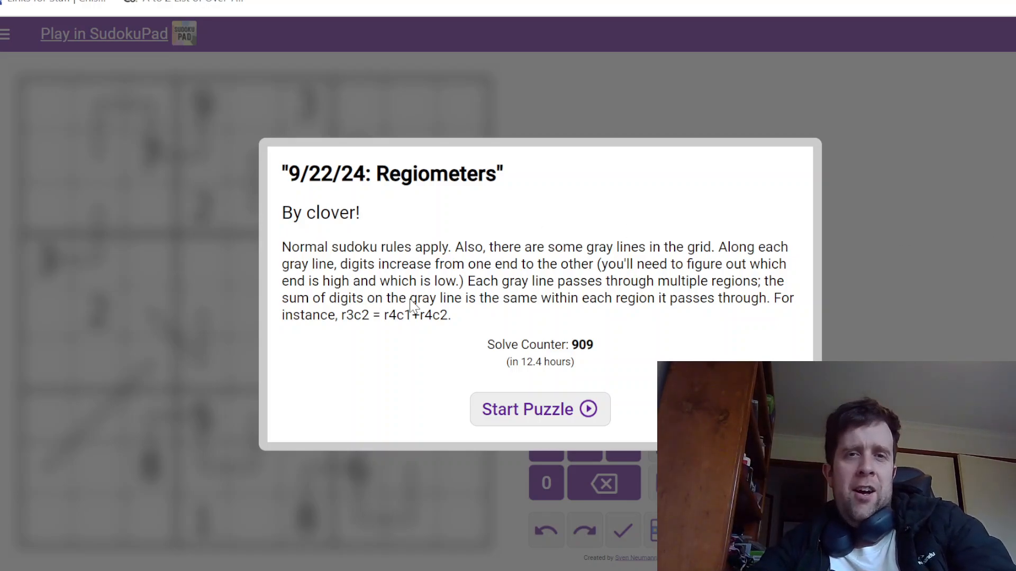
mouse_move(429, 240)
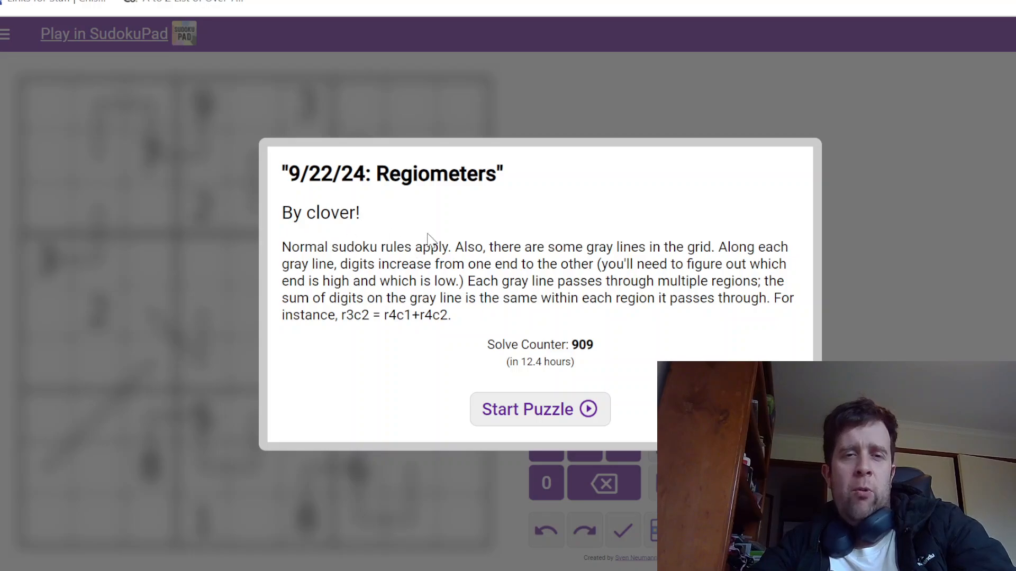
Step: Start the Regiometers puzzle and walk the rules on the top-left gray line cells, leaving only the givens
left_click(539, 409)
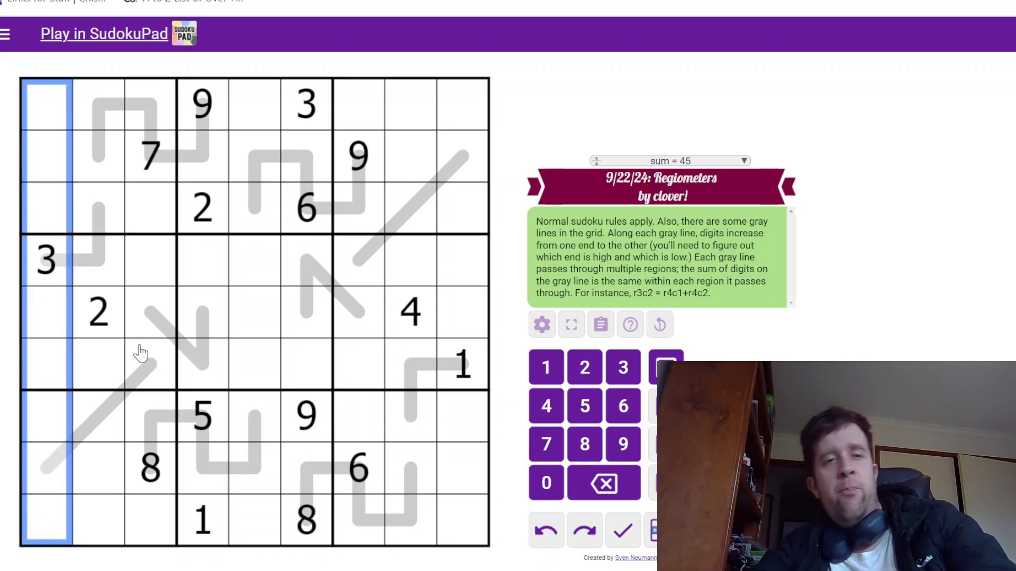
mouse_move(109, 159)
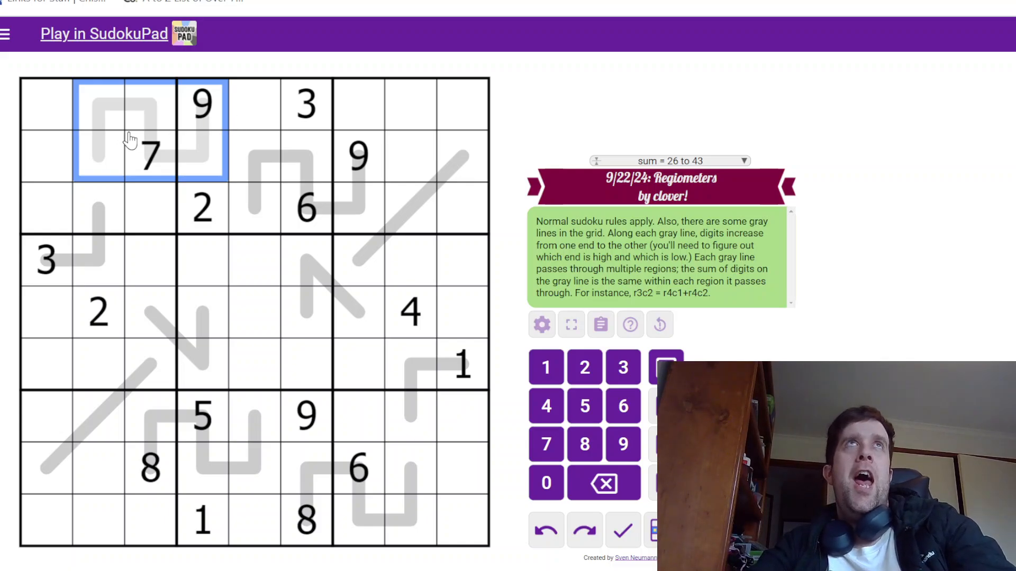
mouse_move(181, 146)
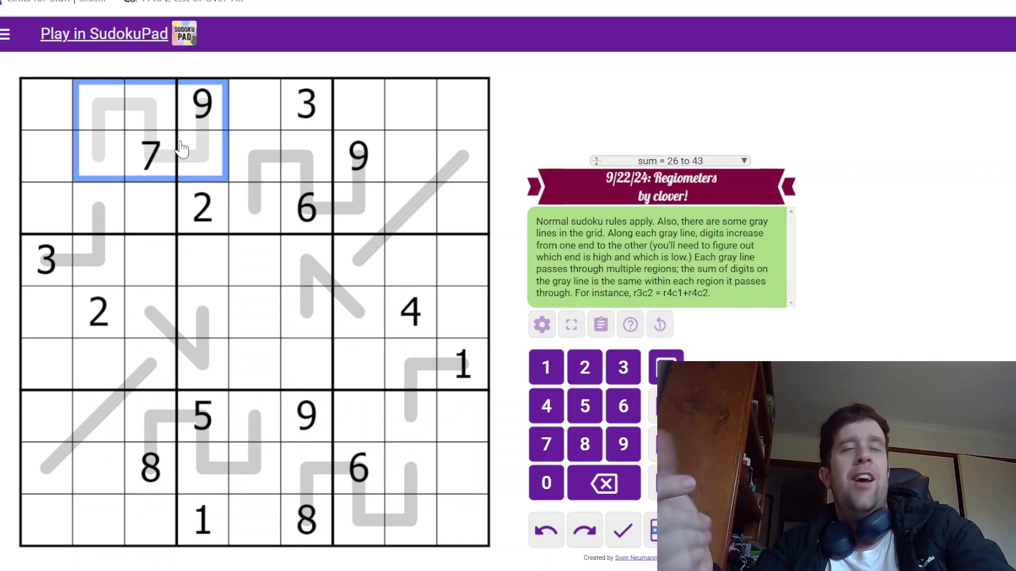
mouse_move(122, 214)
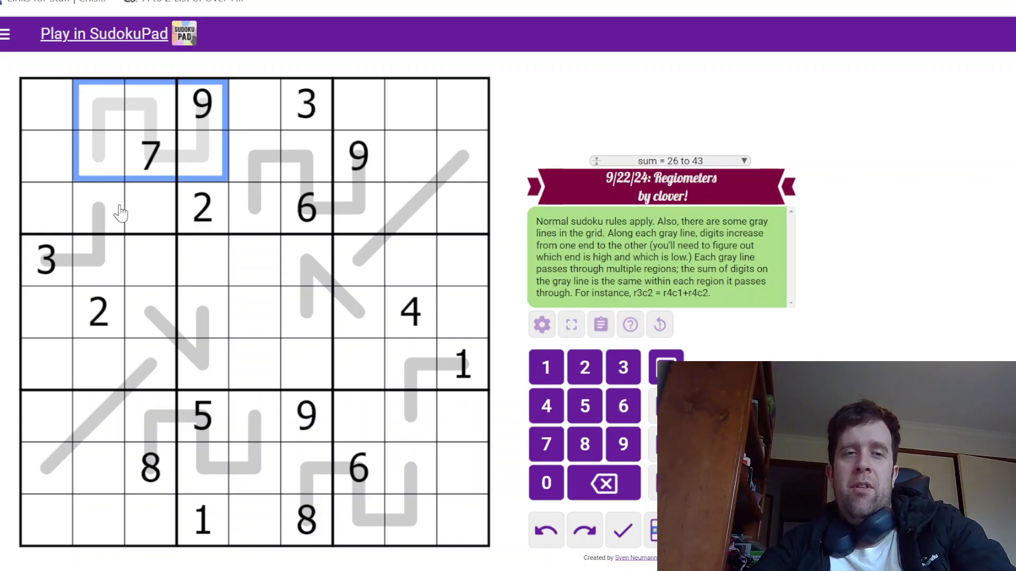
mouse_move(152, 103)
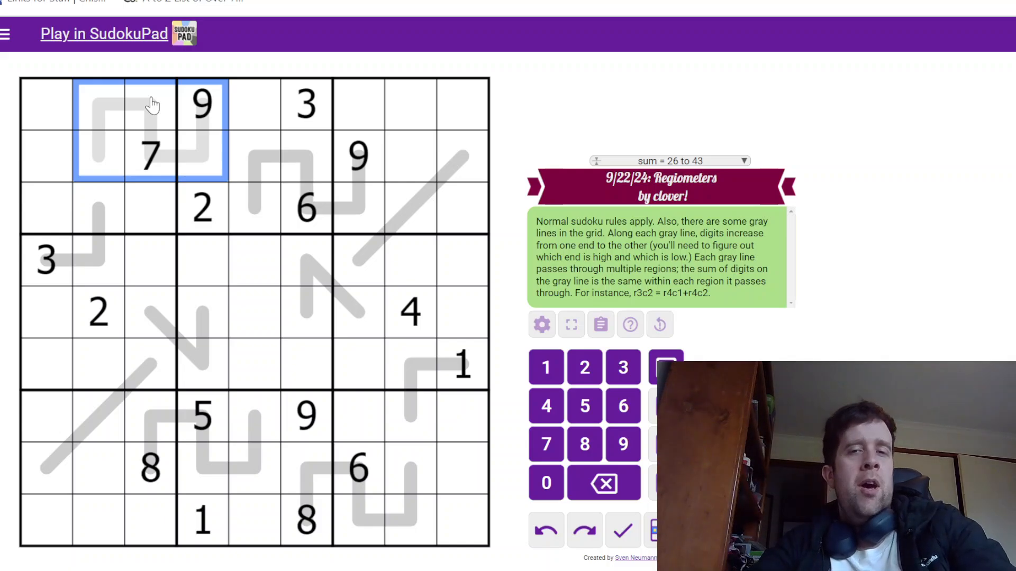
mouse_move(146, 133)
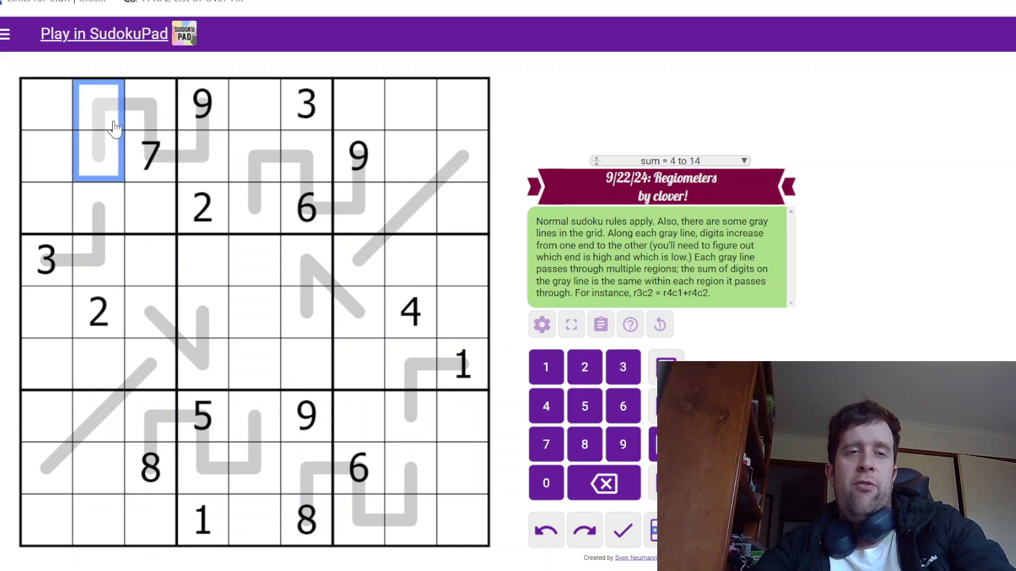
left_click(98, 158)
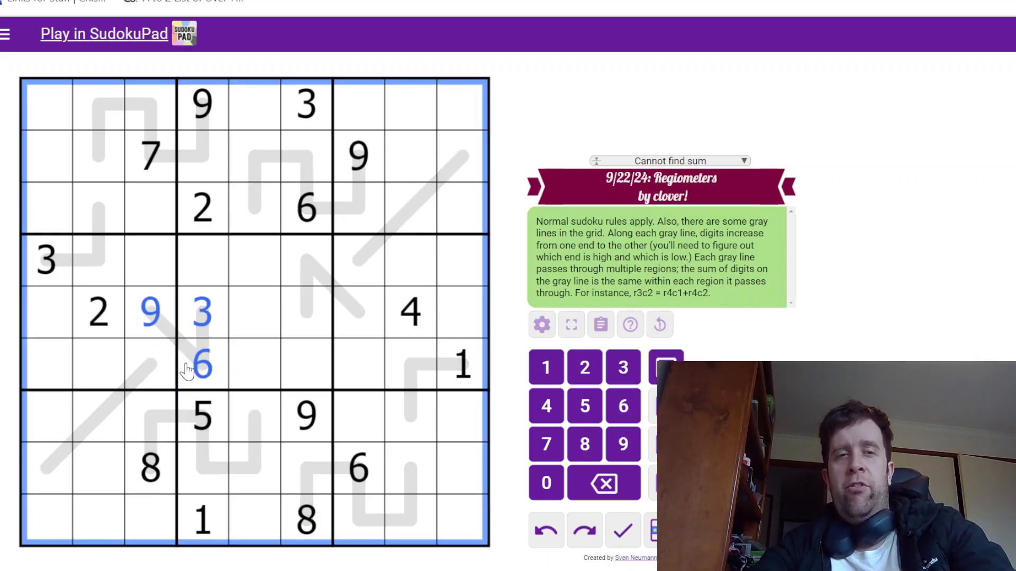
left_click(150, 313)
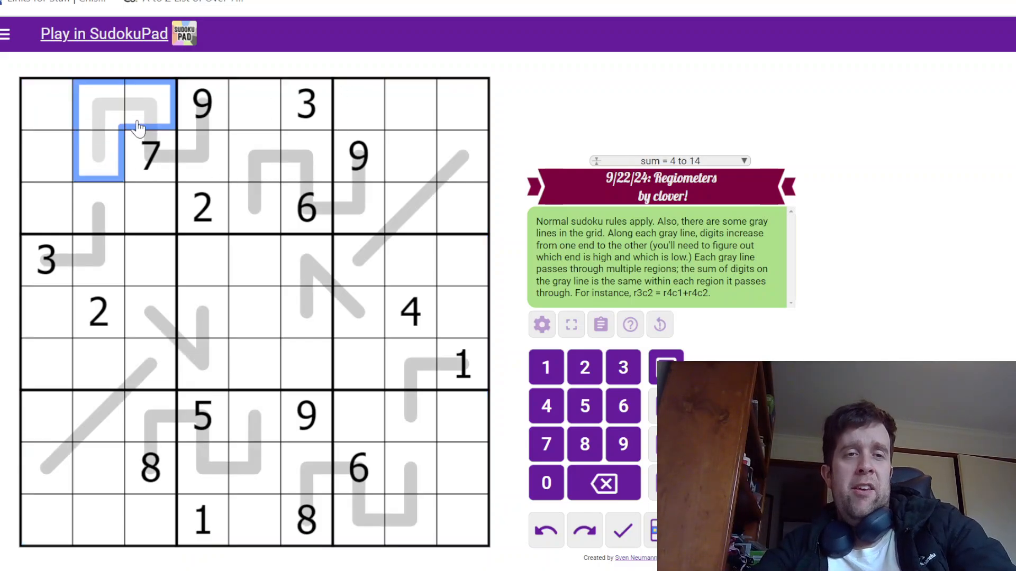
left_click(126, 155)
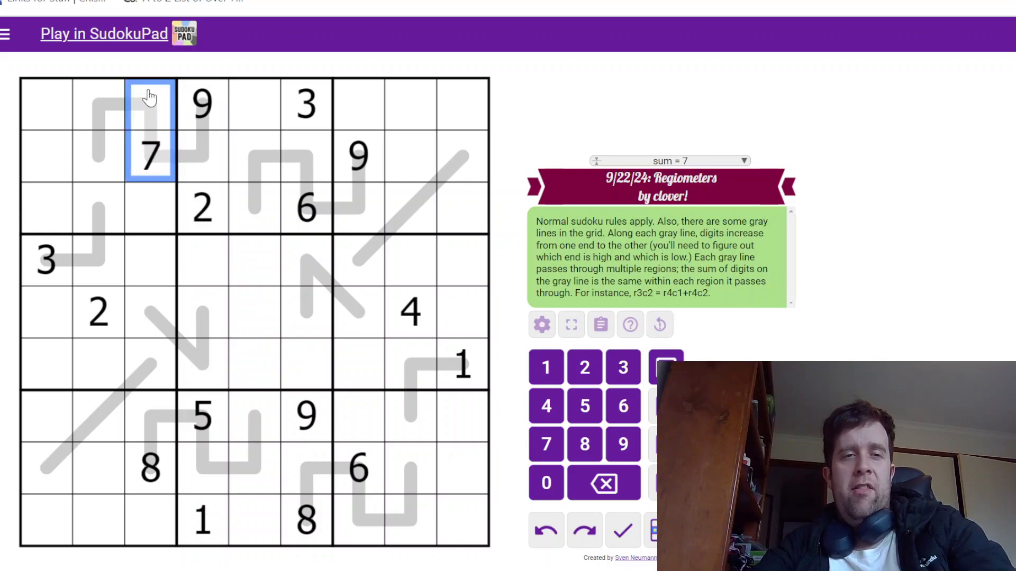
left_click(97, 156)
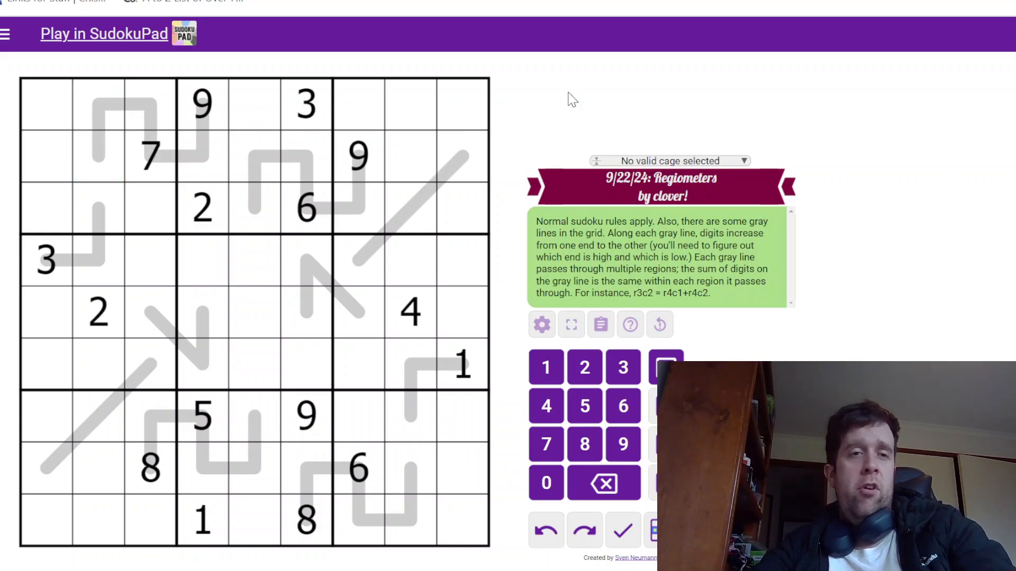
mouse_move(214, 107)
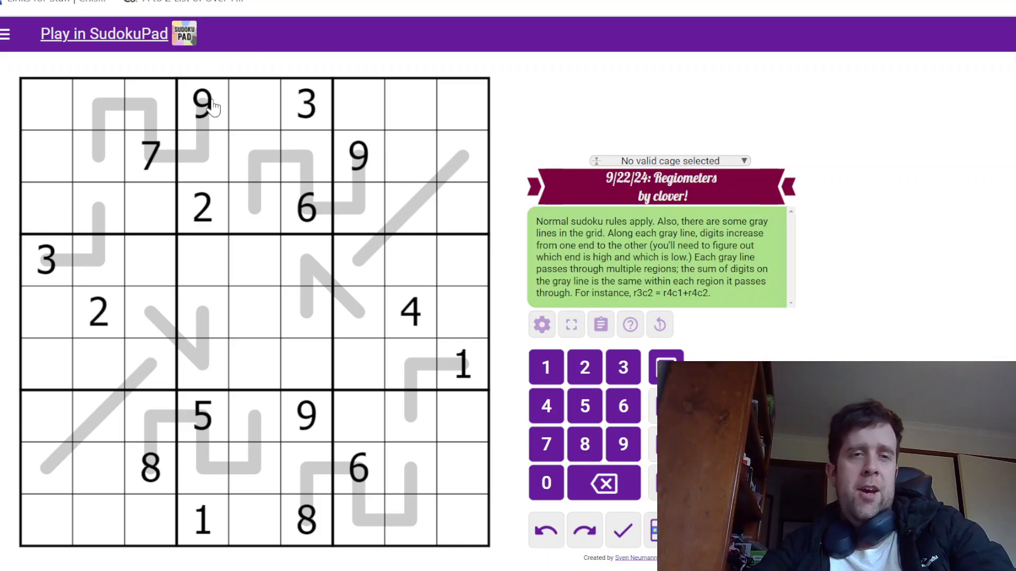
Step: Work through the top two rows around the given 7, placing 4, 5, 1 and 8
left_click(150, 104)
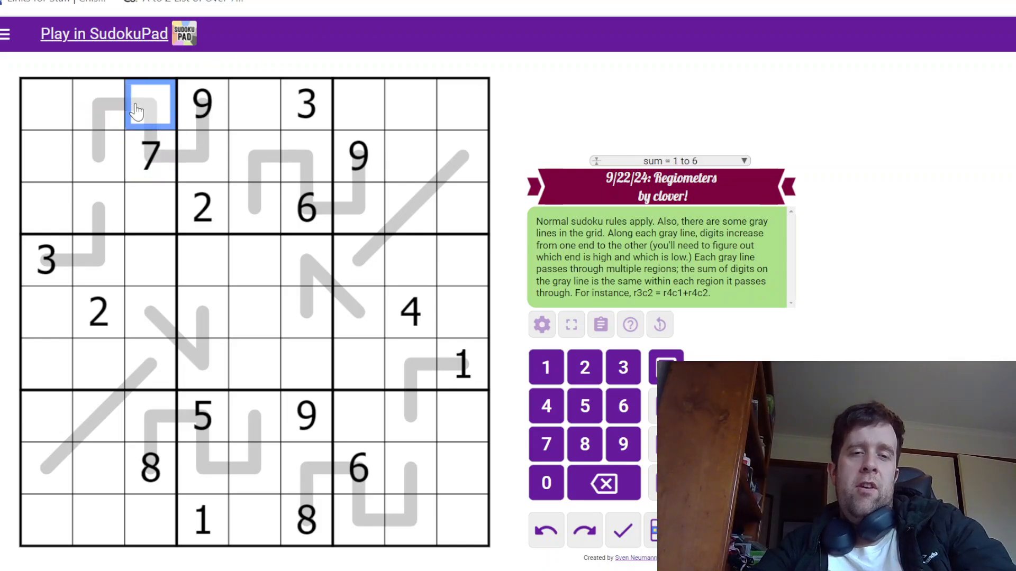
left_click(97, 103)
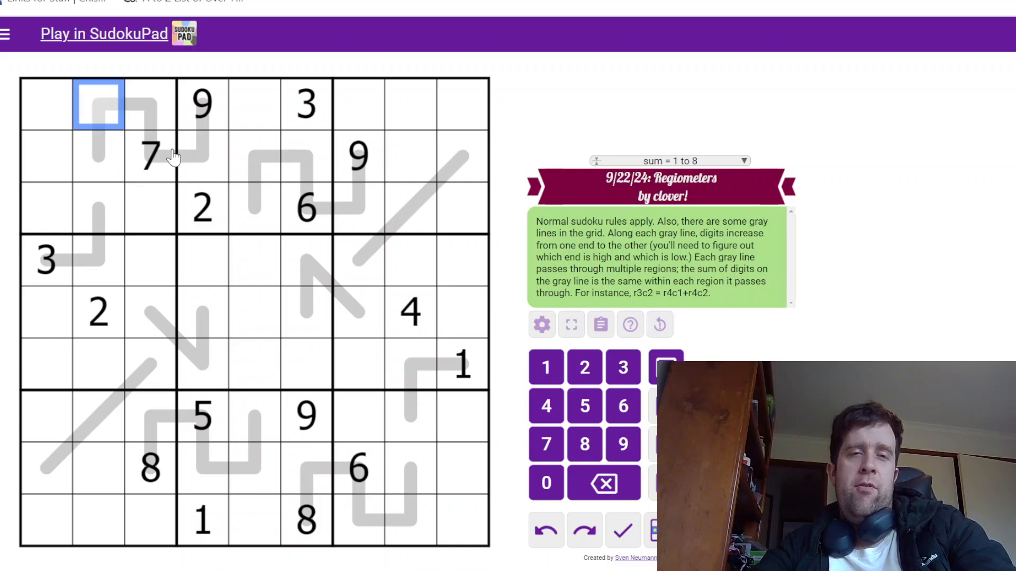
left_click(150, 156)
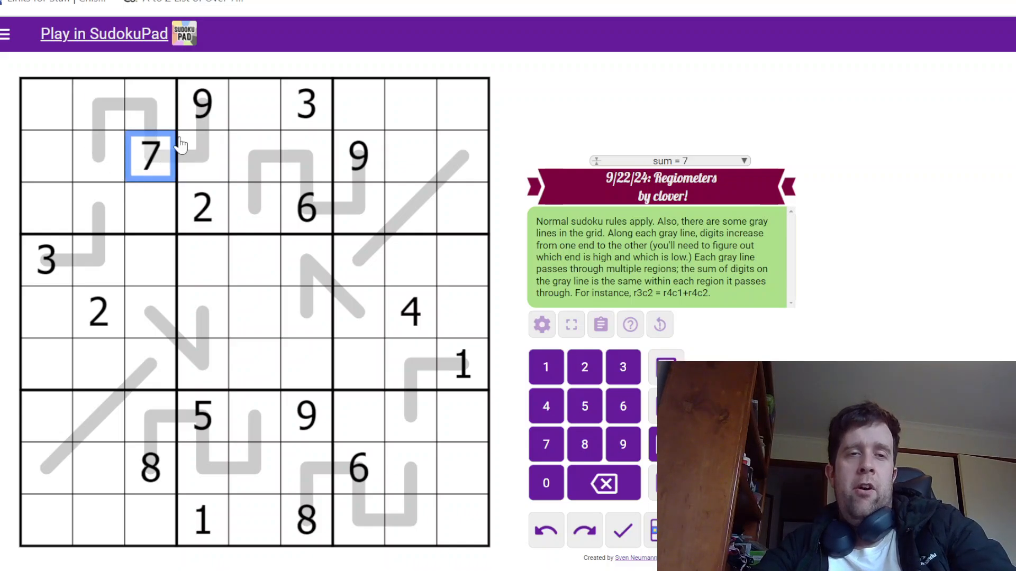
left_click(203, 155)
type("8")
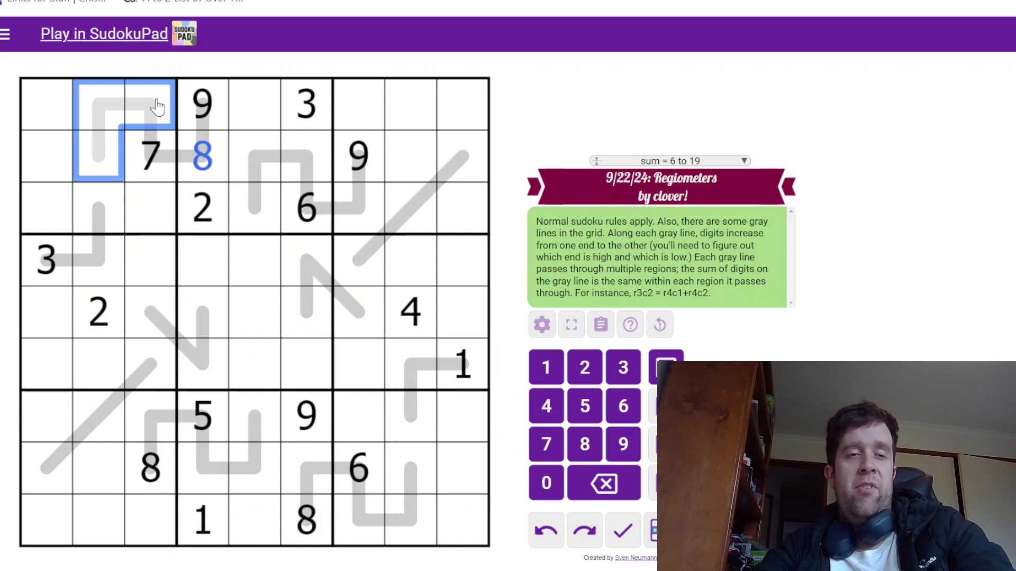
left_click(98, 155)
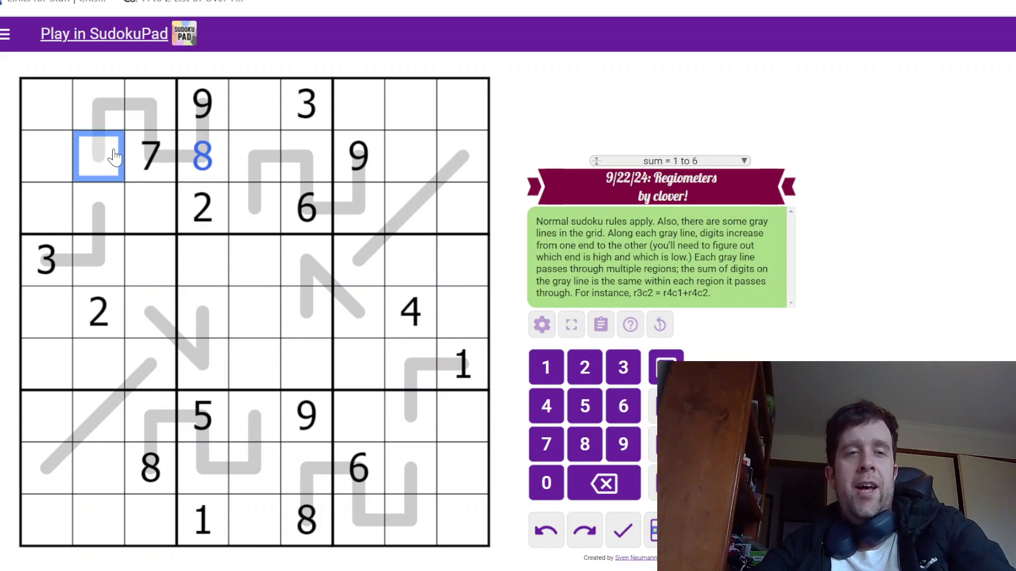
left_click(98, 103)
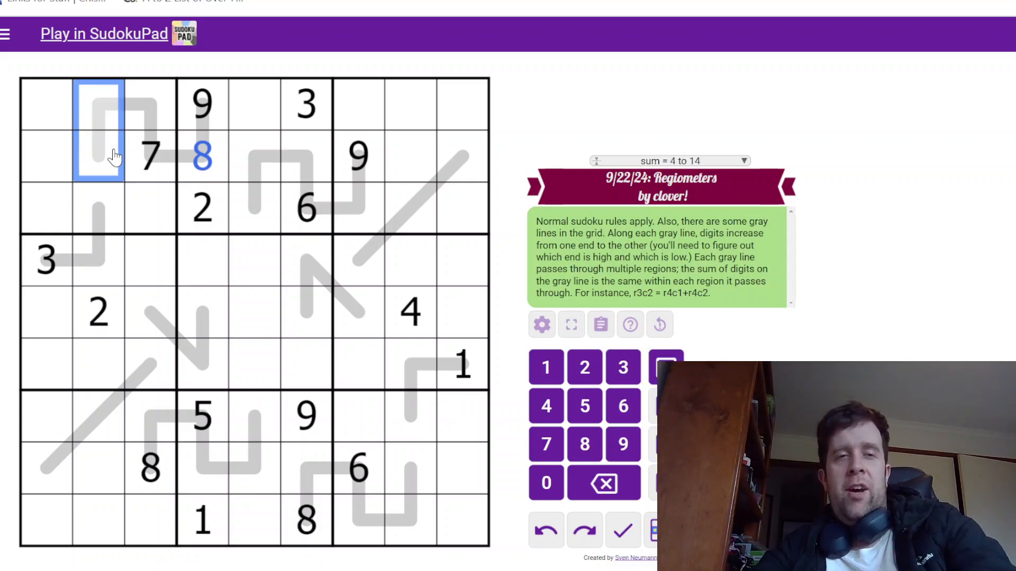
left_click(98, 157)
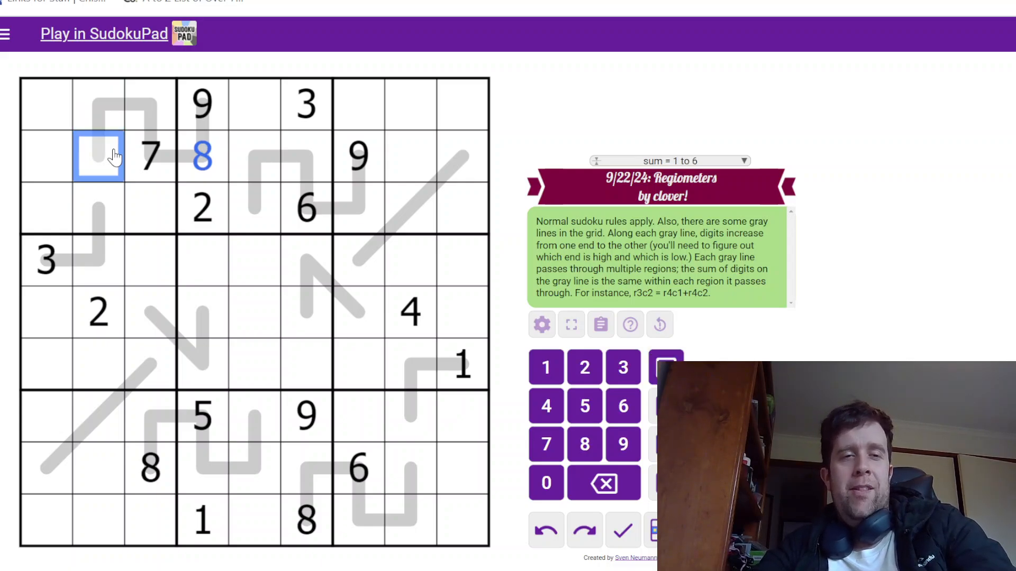
mouse_move(112, 238)
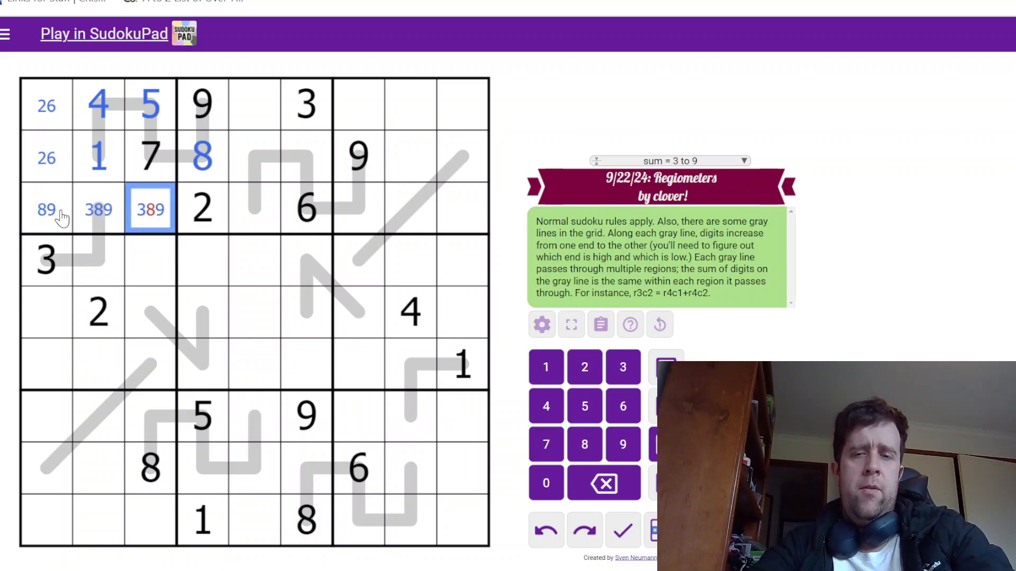
Step: Place 3 in r3c3 and note candidates 5/6 in r4c2
left_click(98, 208)
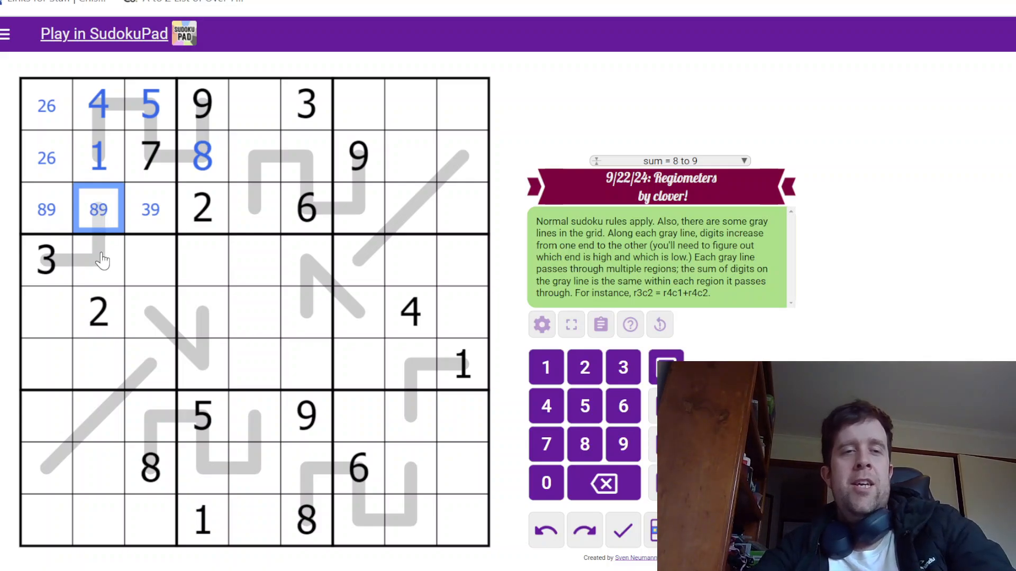
left_click(149, 208)
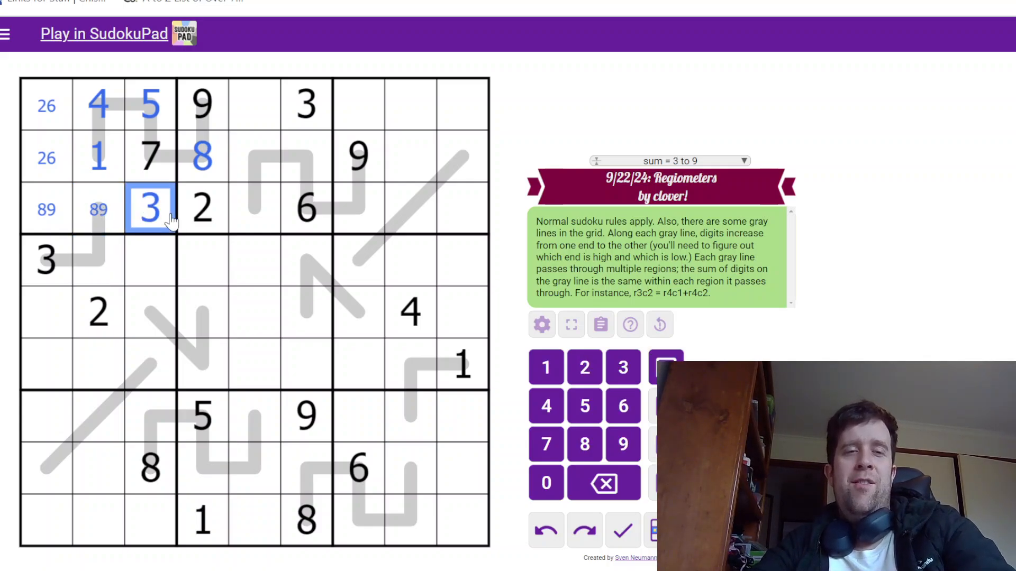
left_click(98, 261)
type("56")
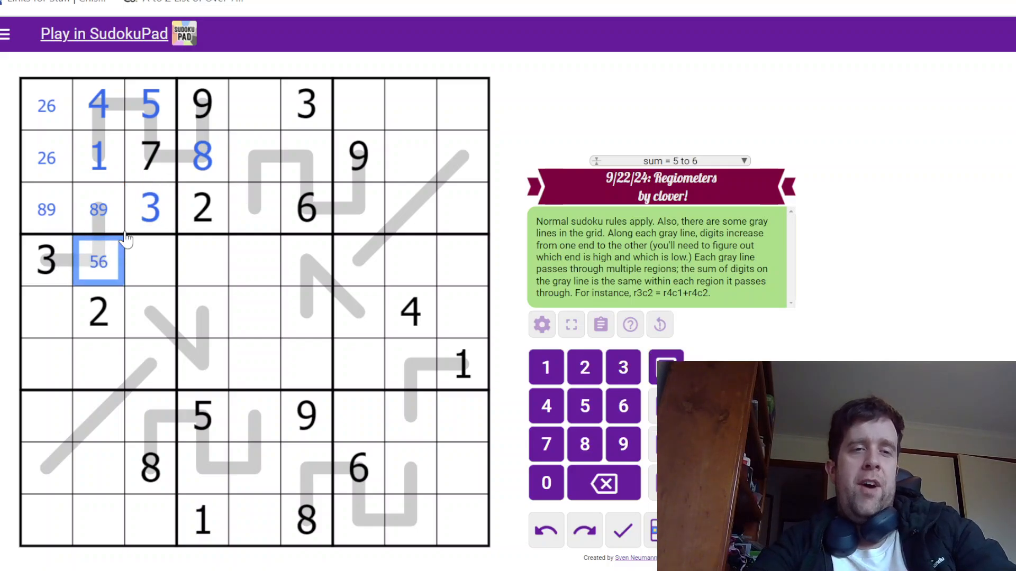
Step: Place 7 in r8c6 and 3 in r9c8, noting 1/2 in r8c8 and 4/5 in r9c7
left_click(254, 312)
type("7")
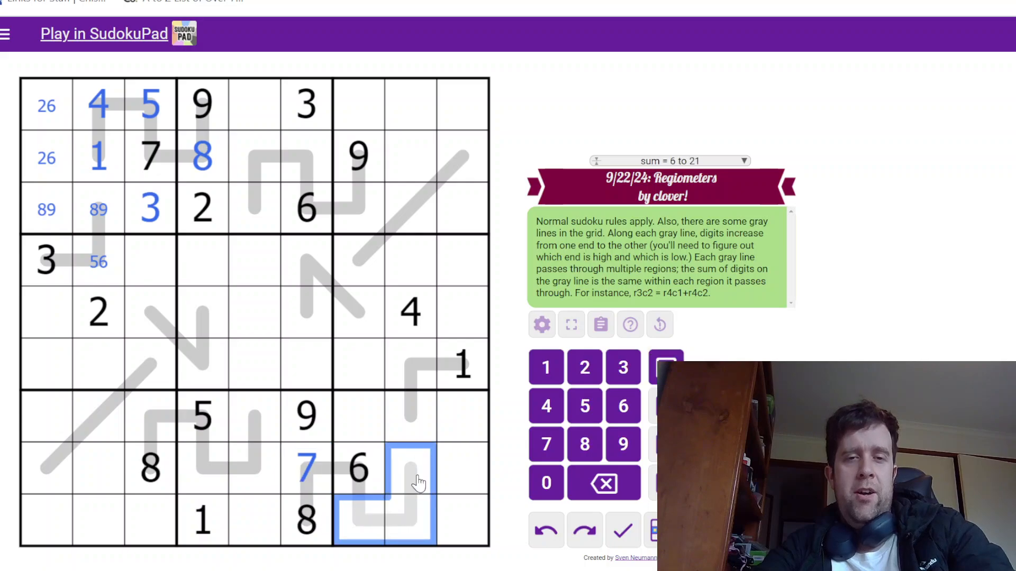
left_click(409, 470)
type("12")
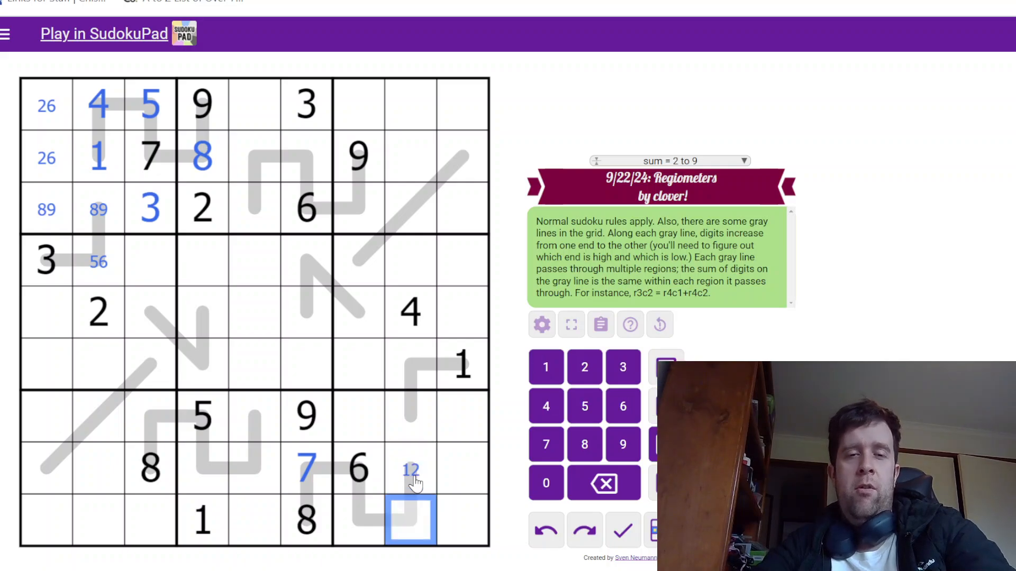
left_click(622, 367)
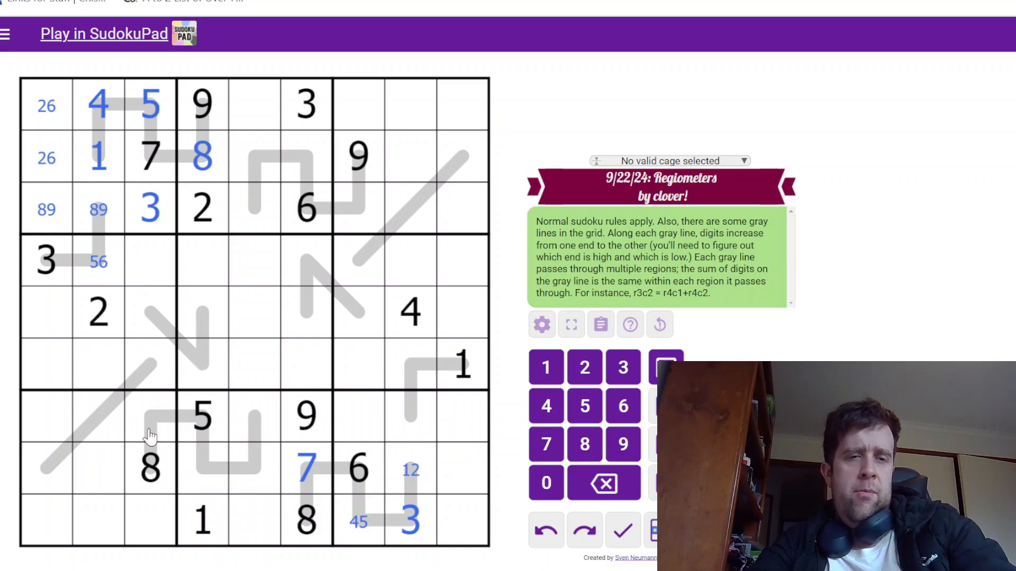
Step: Fill line digits in the bottom-middle, top-middle and top-right boxes and place 8 in r4c7
left_click(202, 416)
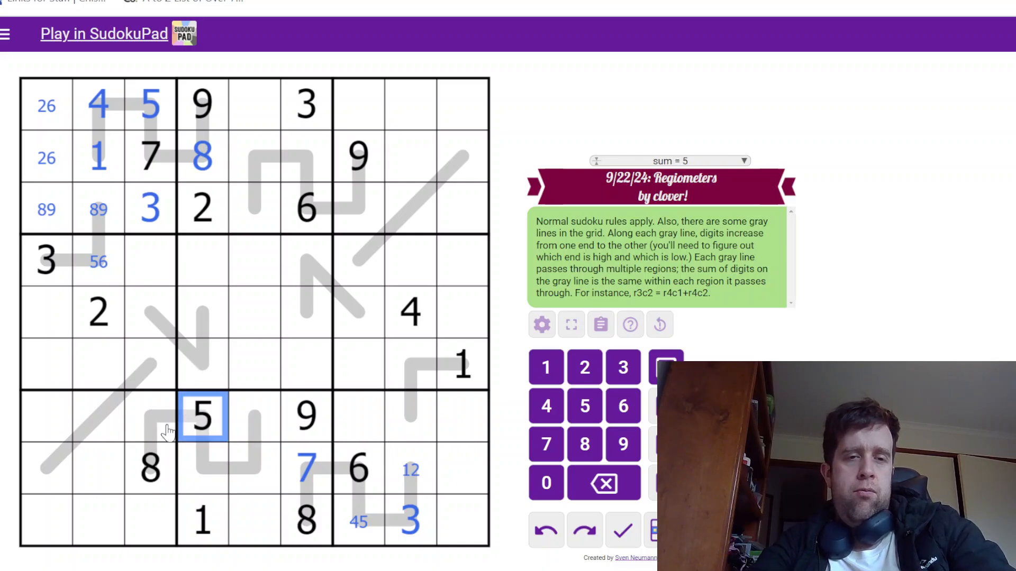
left_click(202, 520)
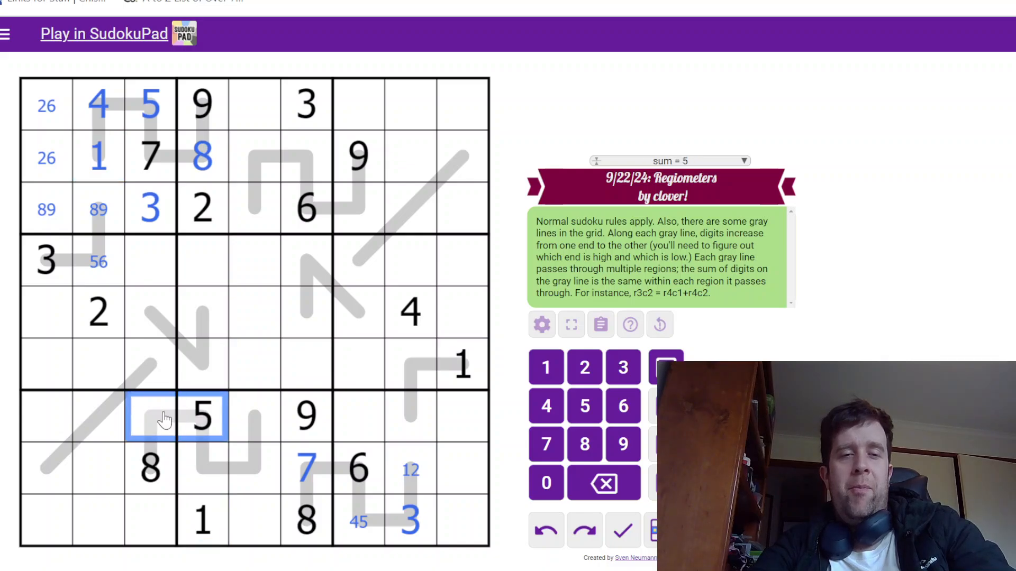
left_click(254, 417)
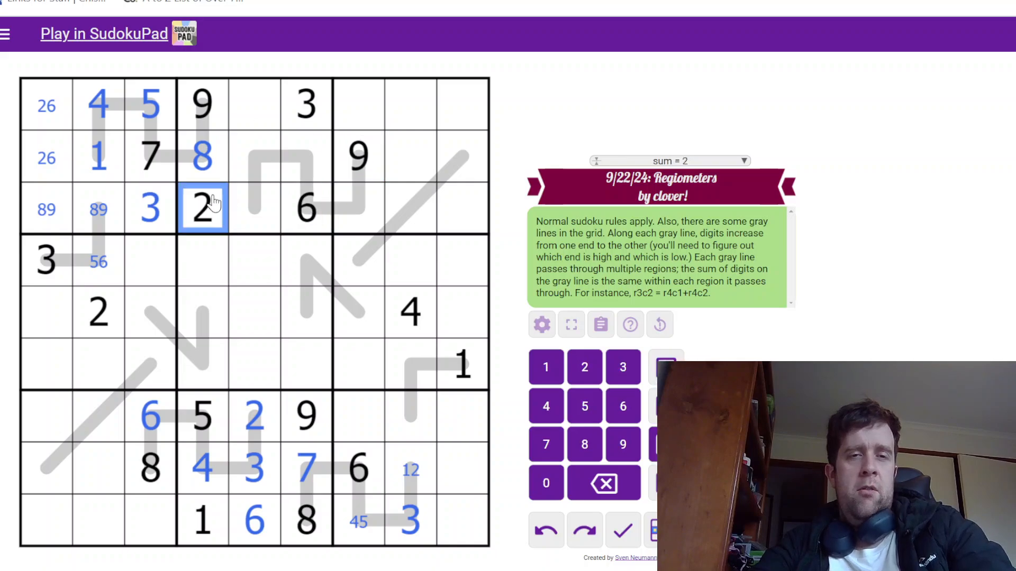
left_click(305, 104)
type("7")
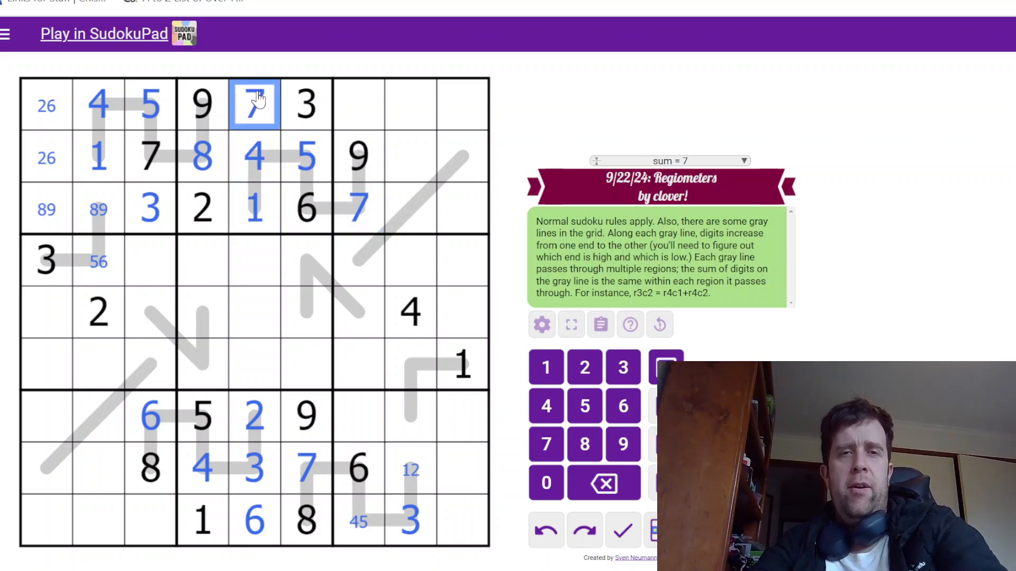
left_click(409, 209)
type("236")
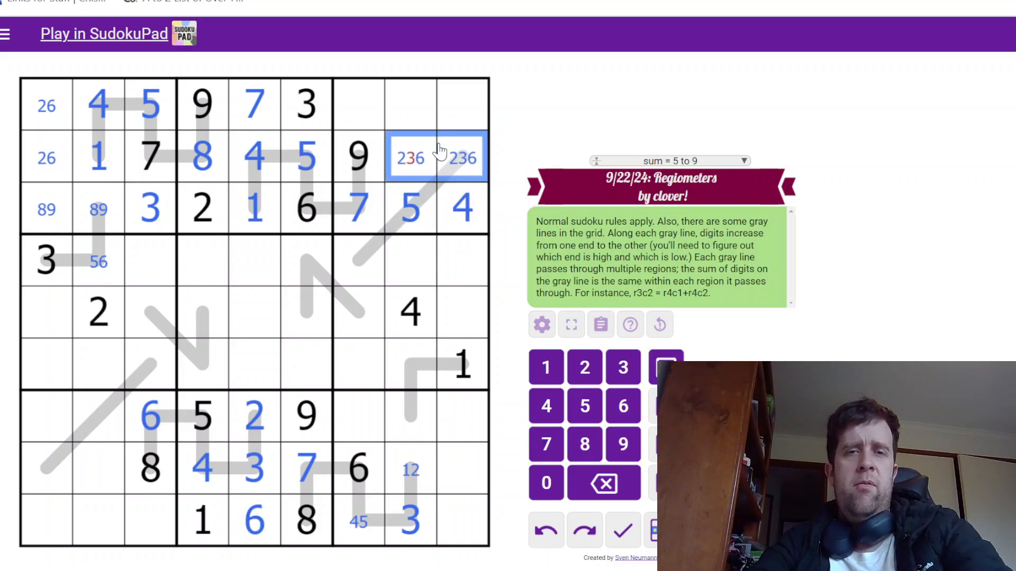
left_click(461, 157)
type("8")
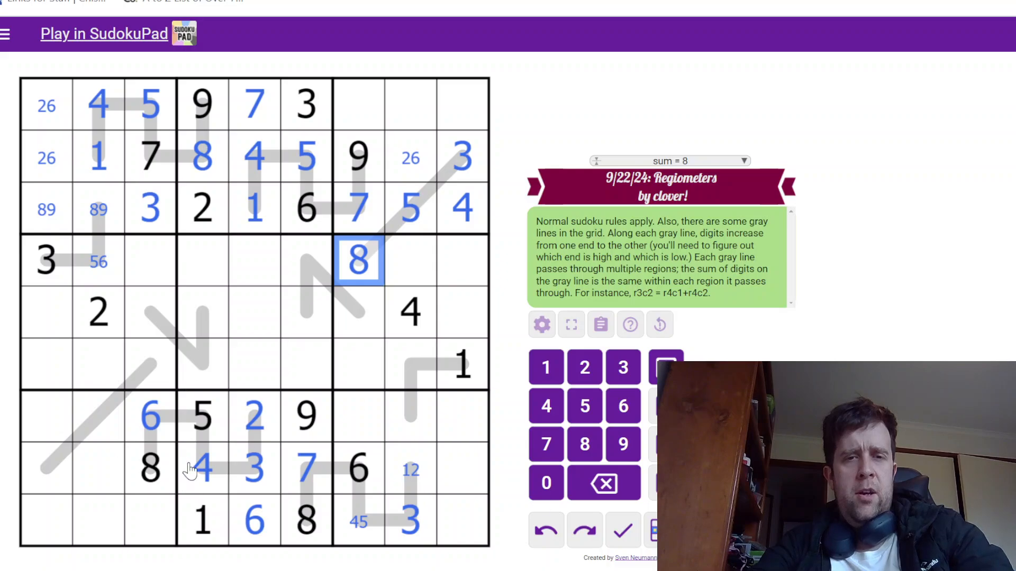
mouse_move(170, 369)
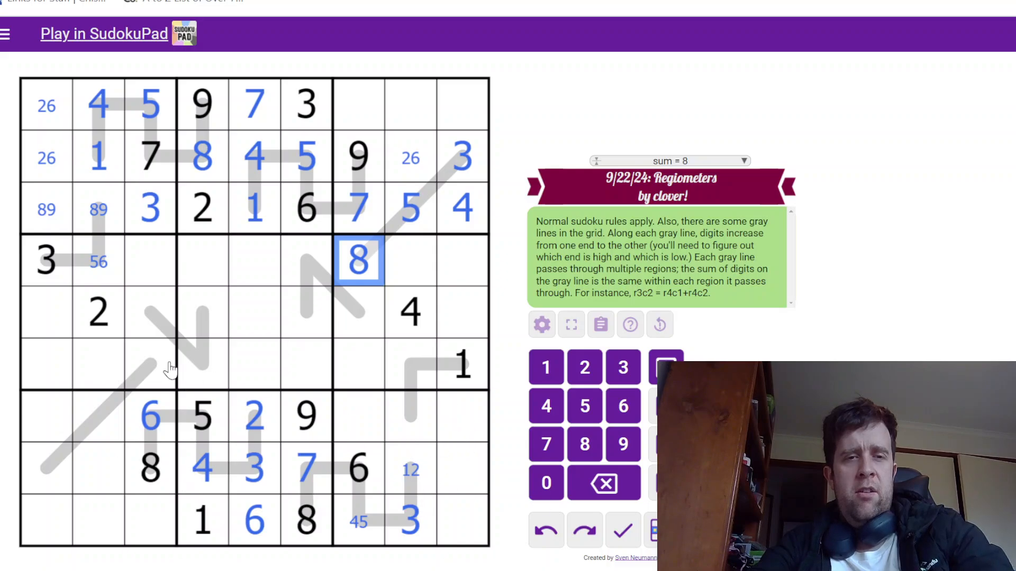
mouse_move(400, 116)
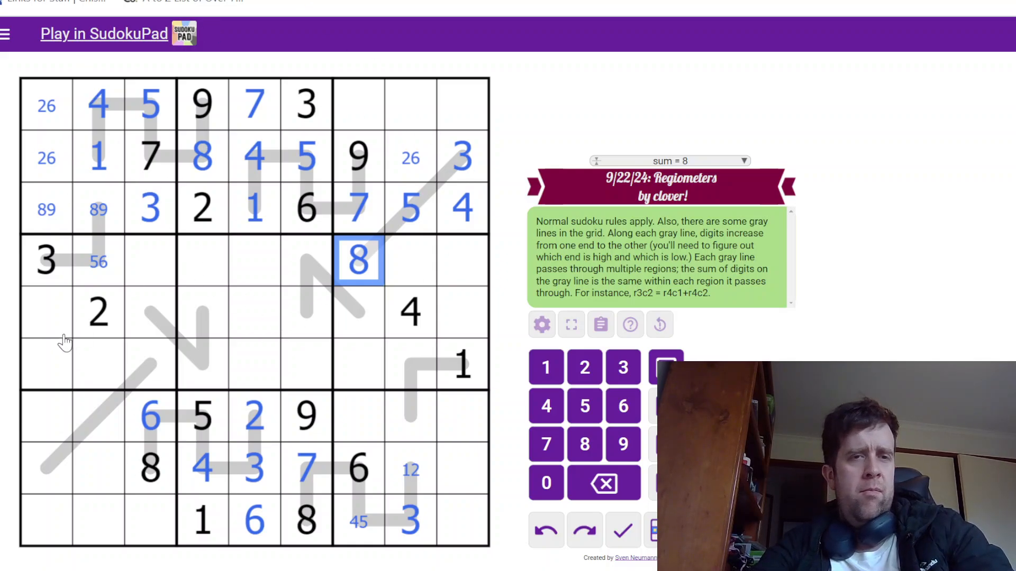
Step: Add corner marks 1 and 9 in the bottom rows after checking r9c4 and r4c6
left_click(203, 521)
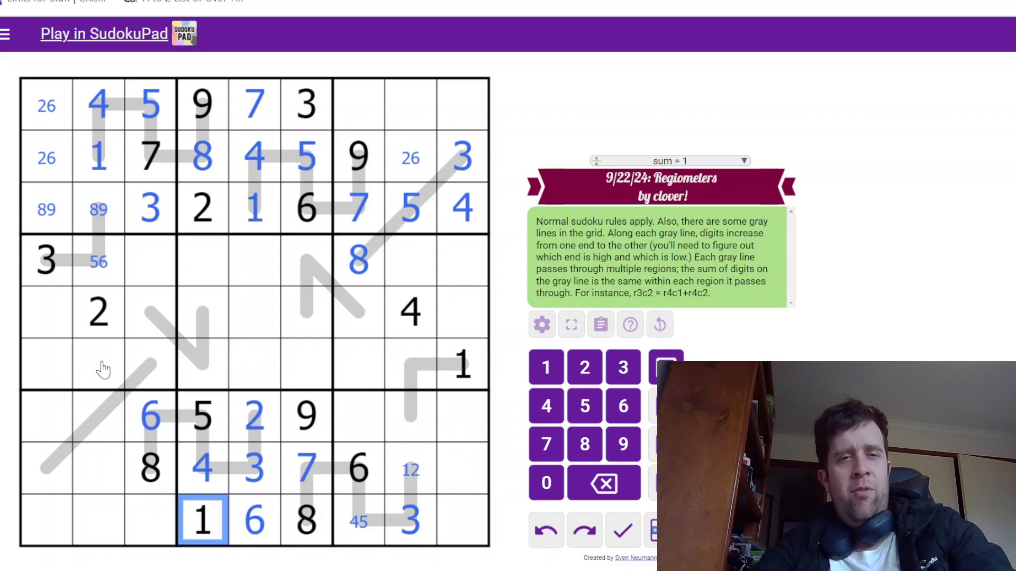
left_click(306, 261)
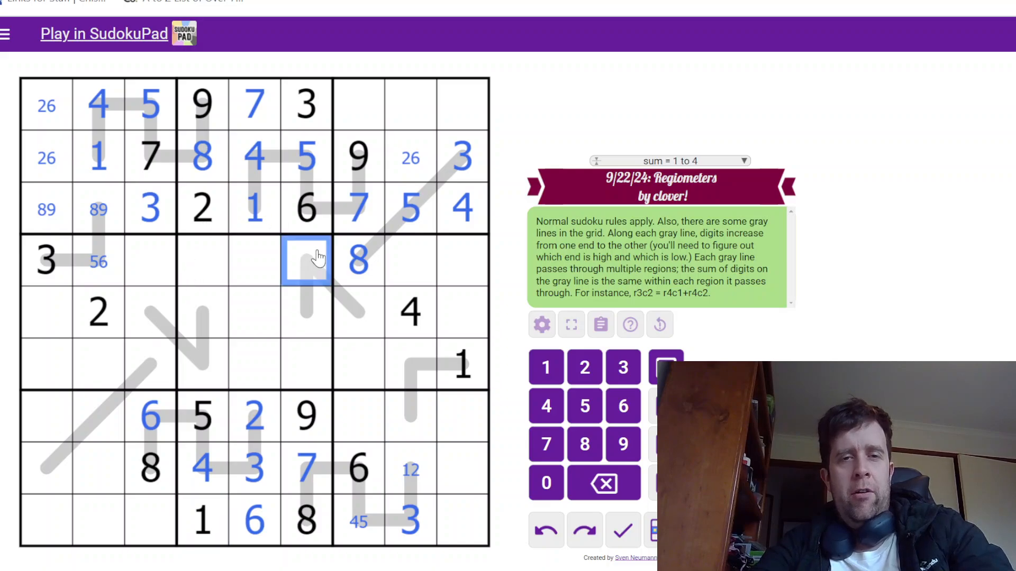
left_click(305, 416)
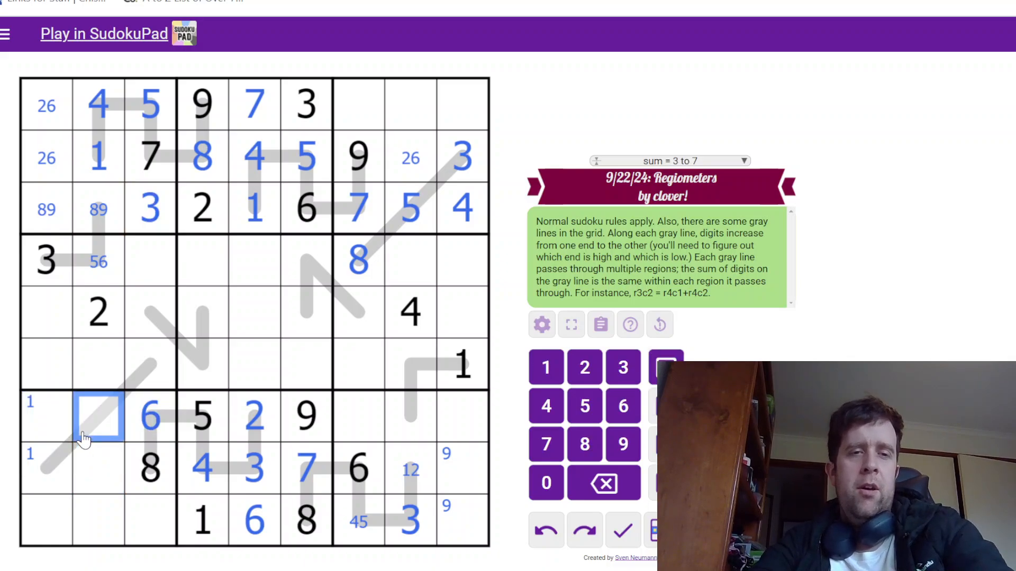
Step: Place 3 in r7c2, note 1/2 in r8c1, and enter 4 in r6c4 at the line's end
type("3")
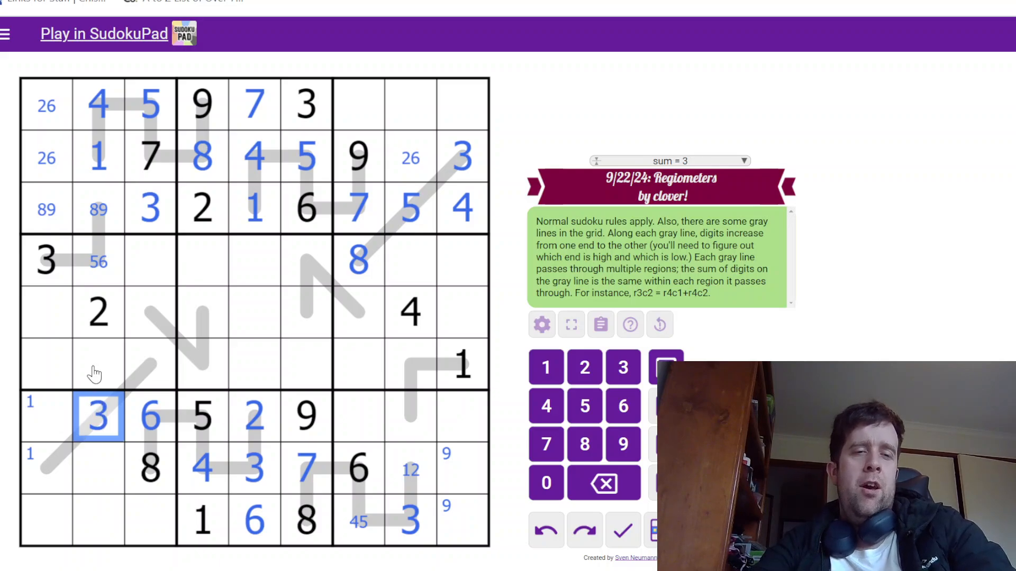
left_click(47, 467)
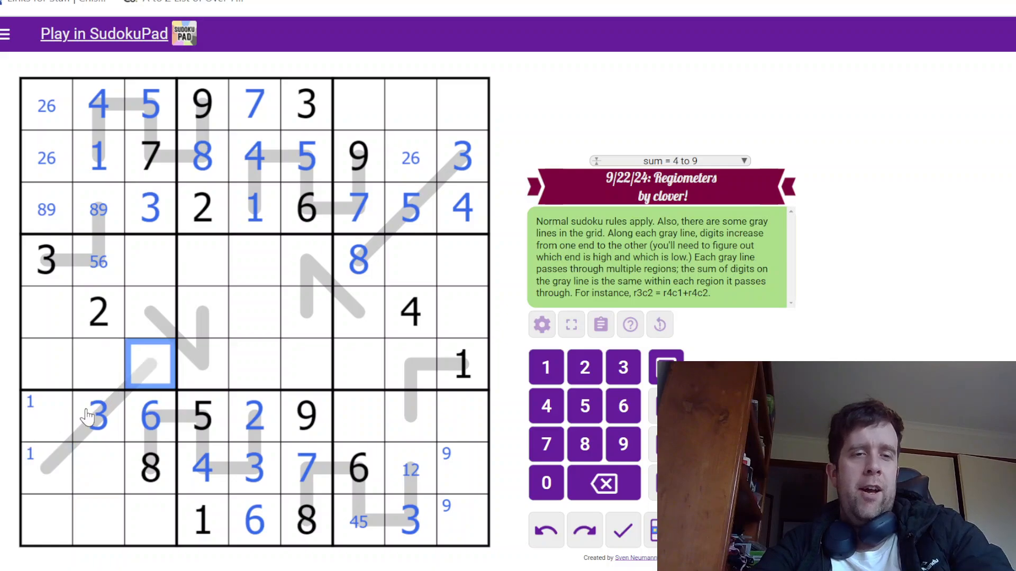
left_click(46, 467)
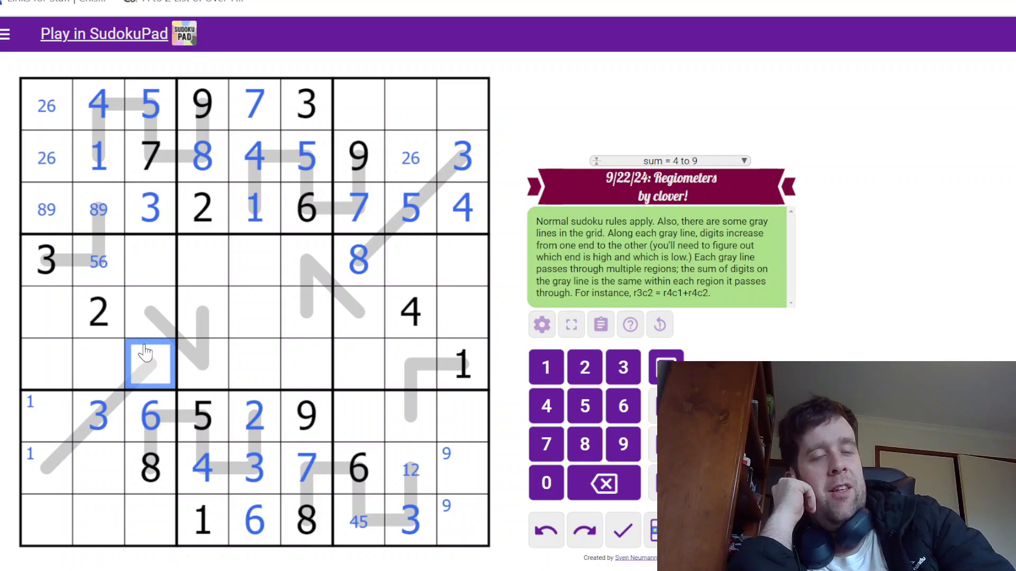
left_click(97, 418)
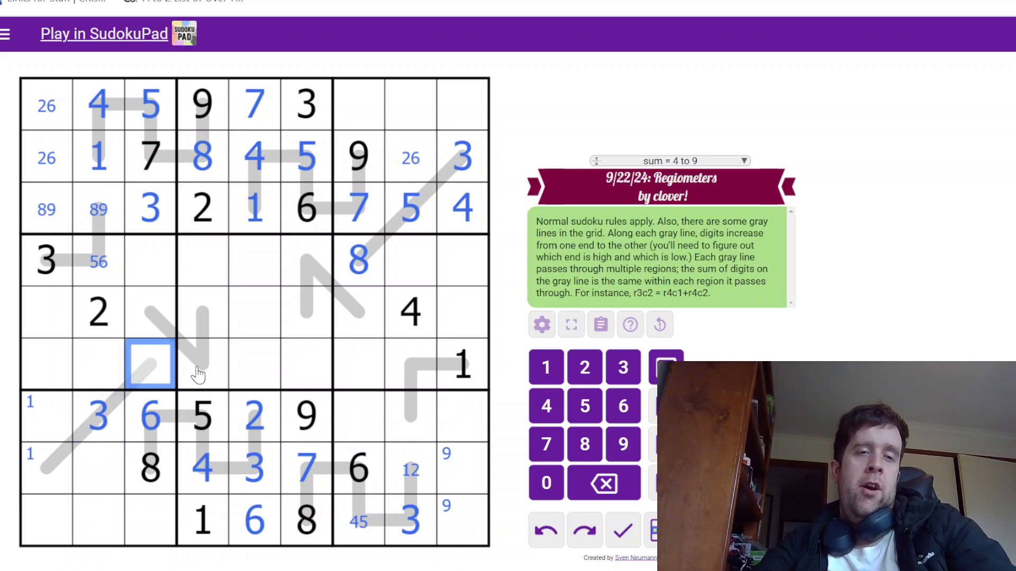
left_click(46, 471)
type(" 12")
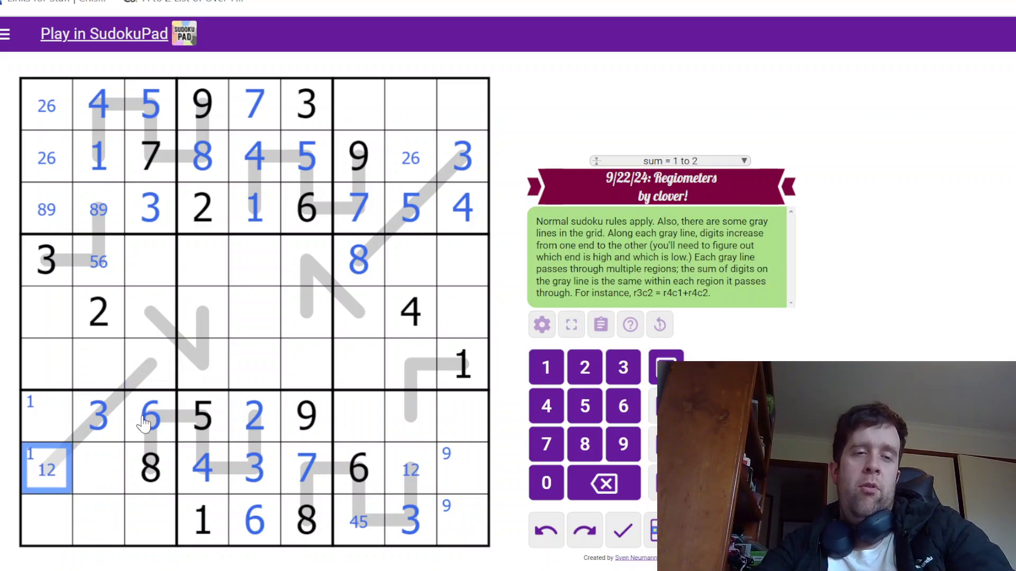
left_click(203, 364)
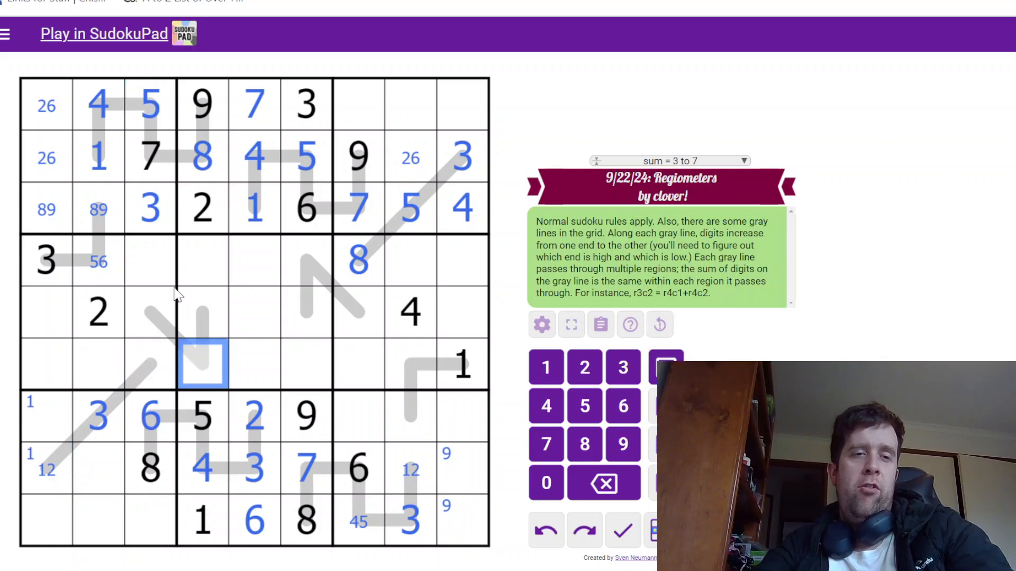
key("4")
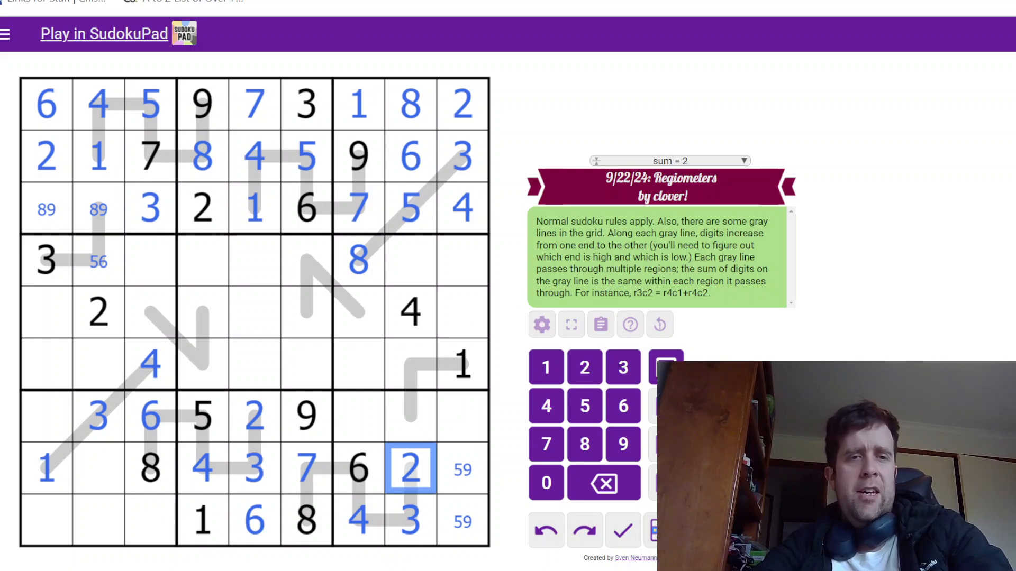
mouse_move(55, 430)
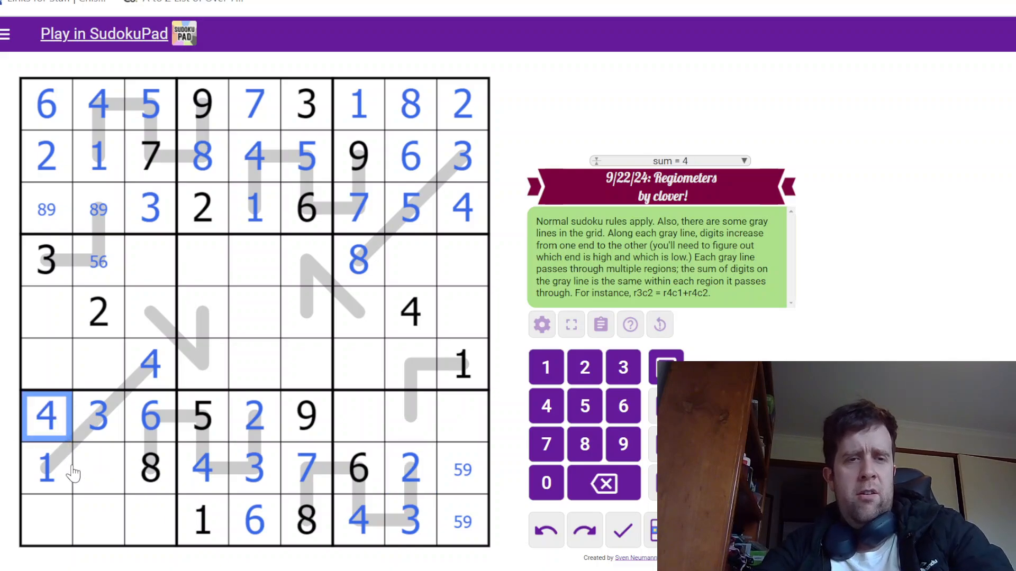
Step: Note candidates 5/9 in r8c2 and 5/7/9 in the bottom-left corner cell
left_click(99, 470)
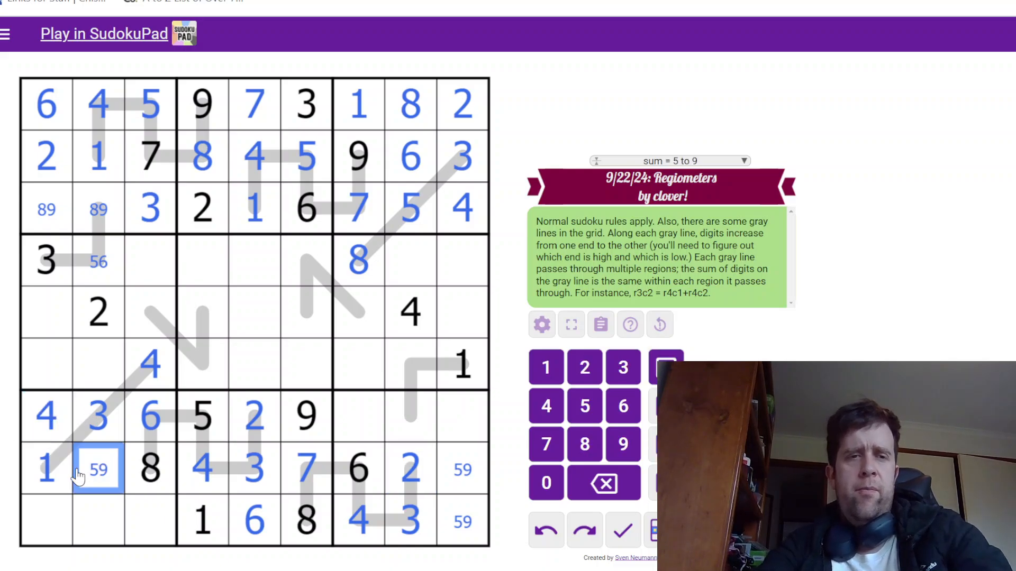
left_click(46, 520)
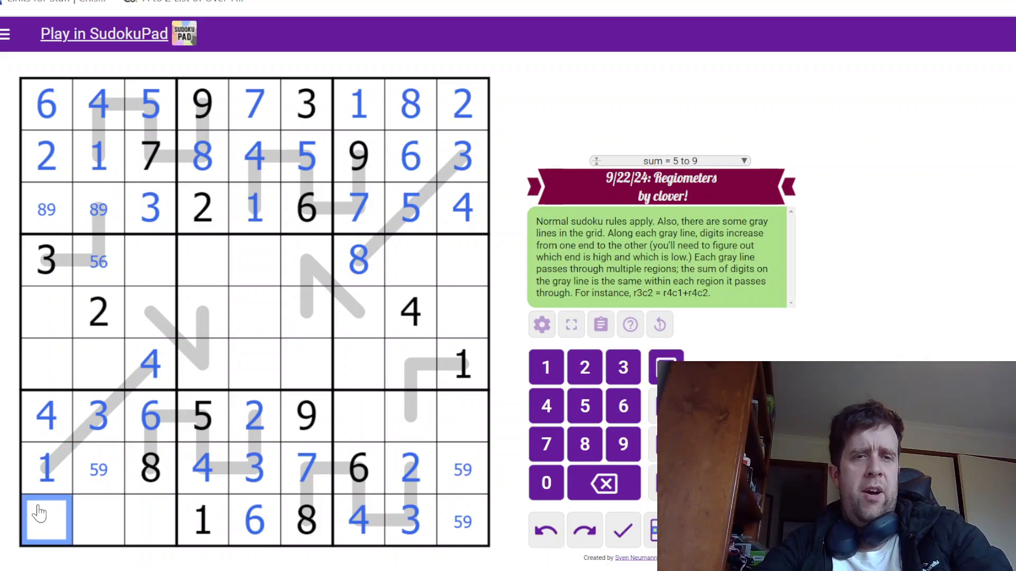
left_click(150, 520)
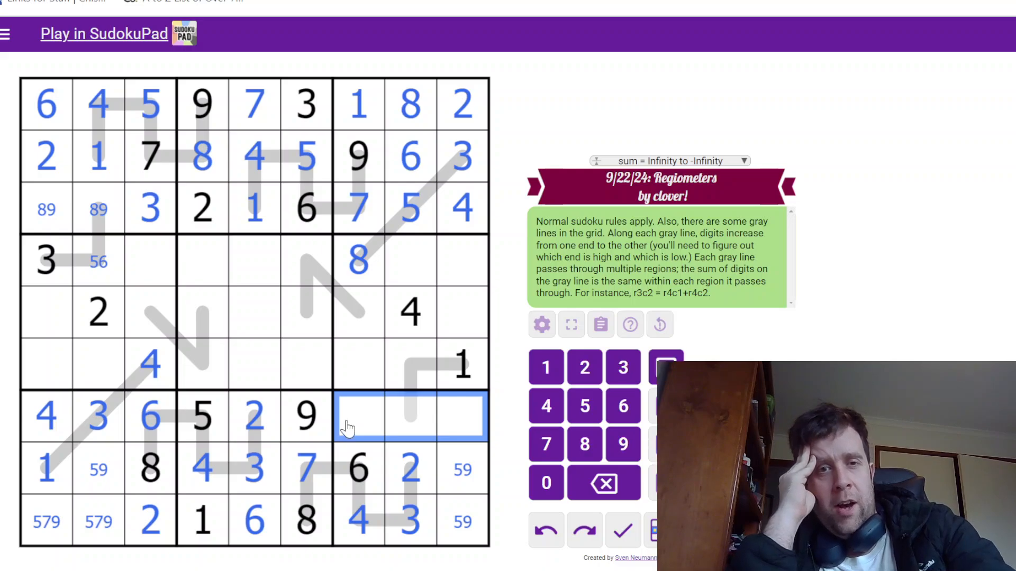
Step: Clear the trial digits from row 1's right end and the bottom-left cells, then run a check
left_click(358, 416)
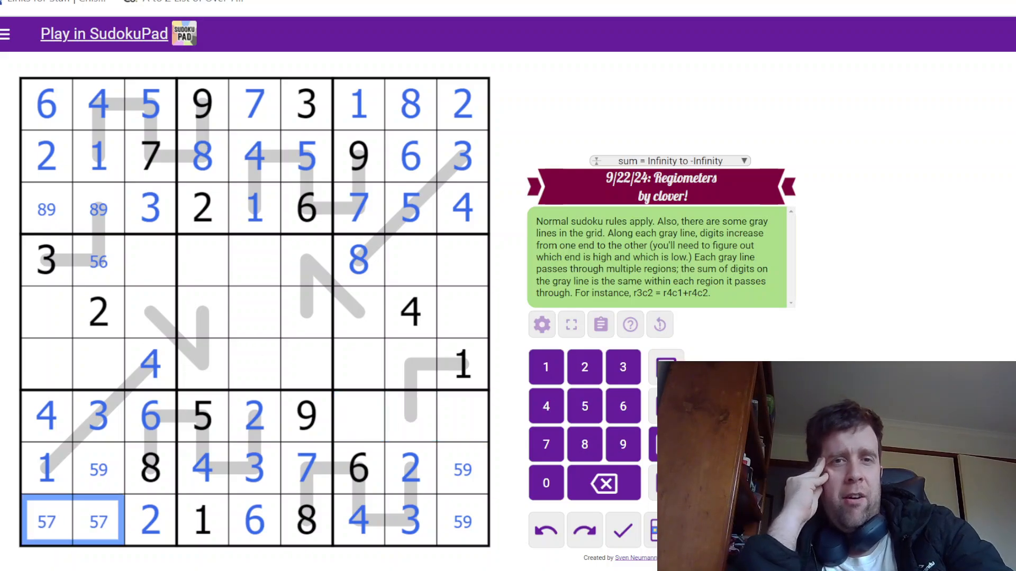
left_click(409, 104)
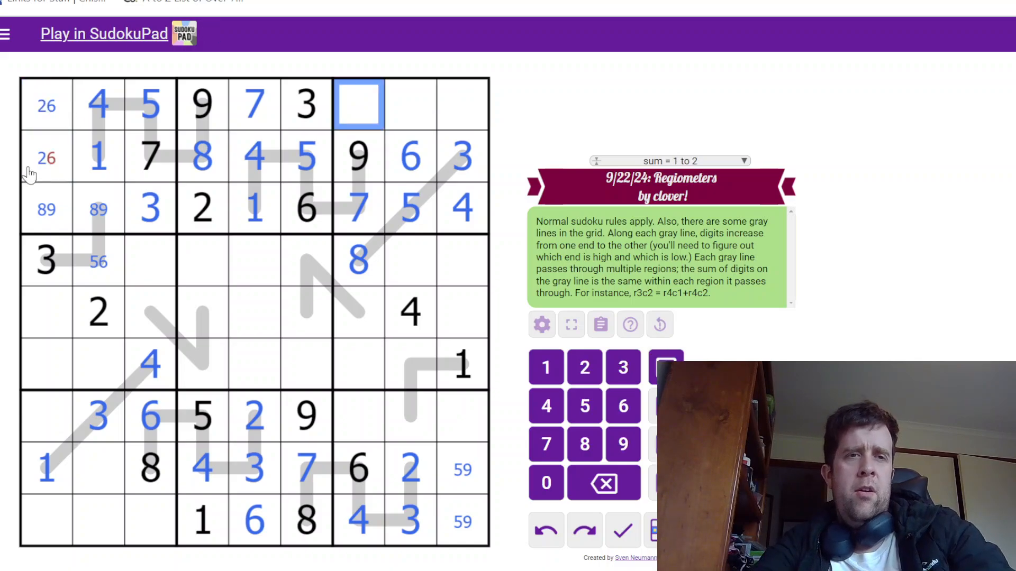
left_click(45, 158)
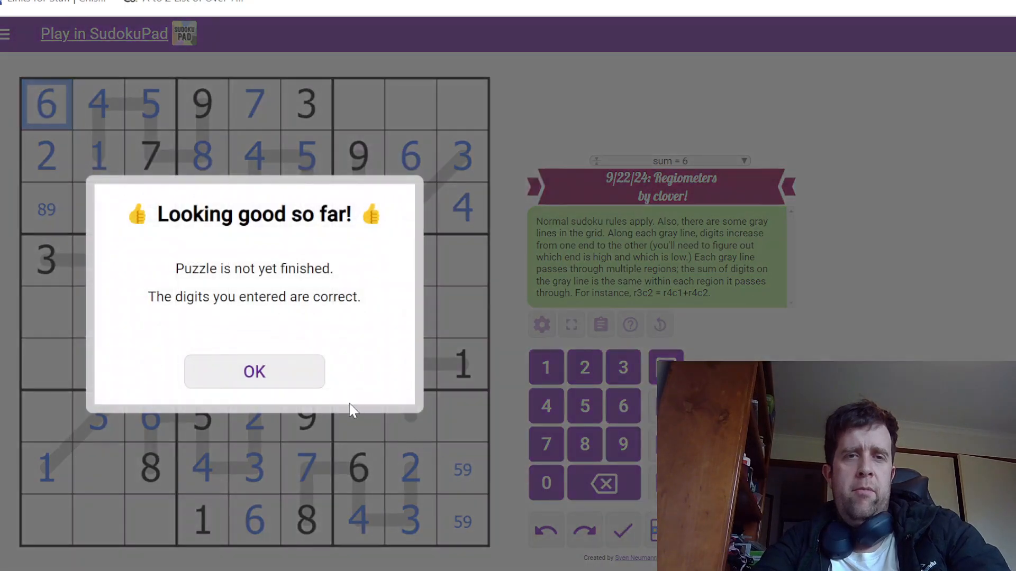
Step: Accept the check result and pencil 1/2, 1/8 and 2/8 into r1c7–r1c9
left_click(254, 371)
type("128")
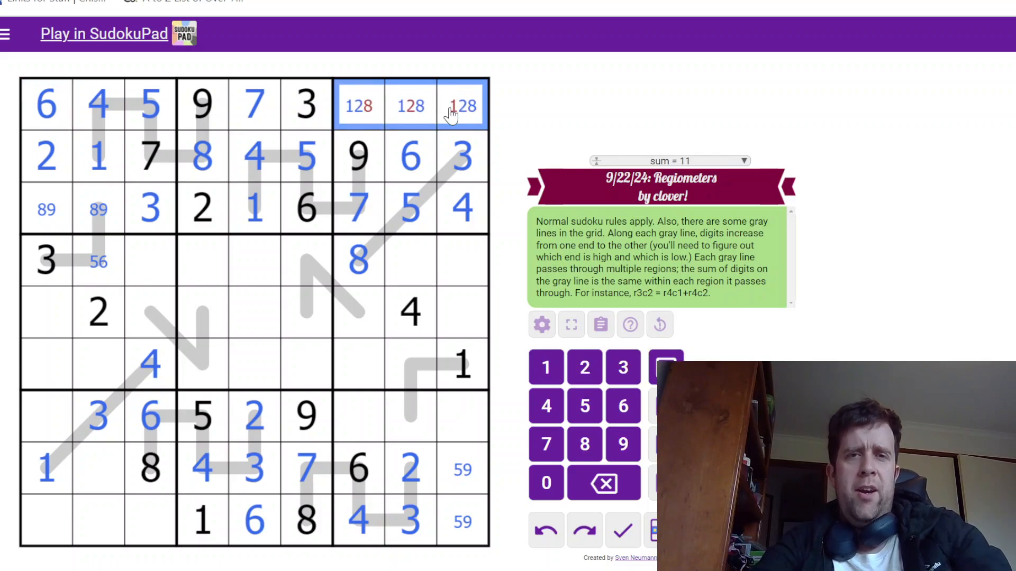
mouse_move(383, 116)
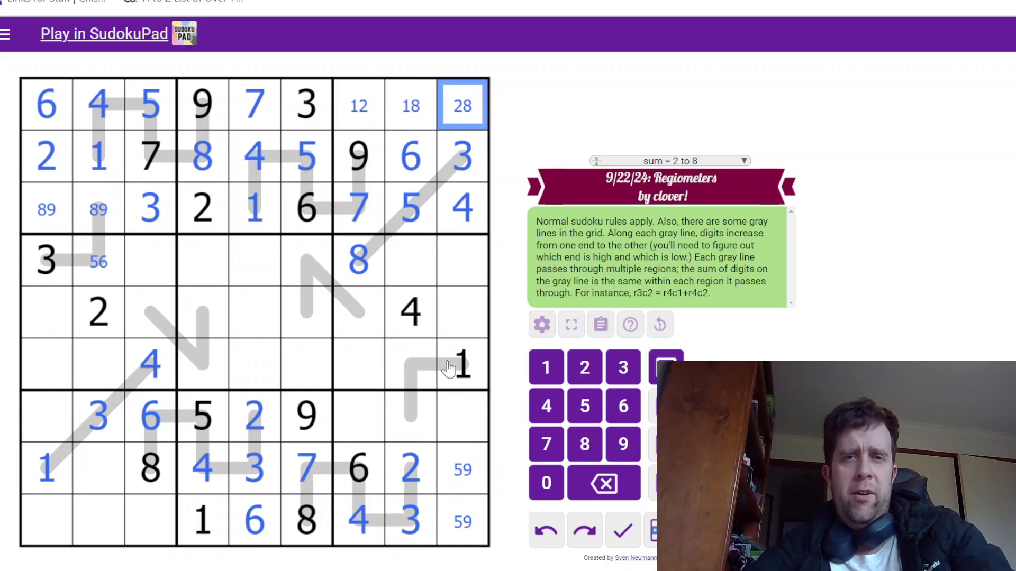
mouse_move(414, 279)
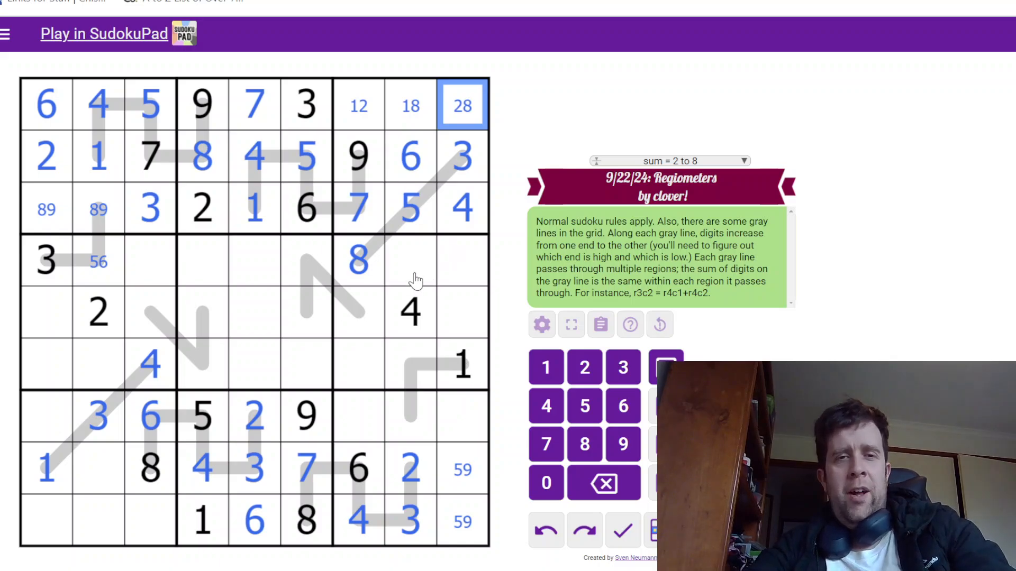
mouse_move(449, 240)
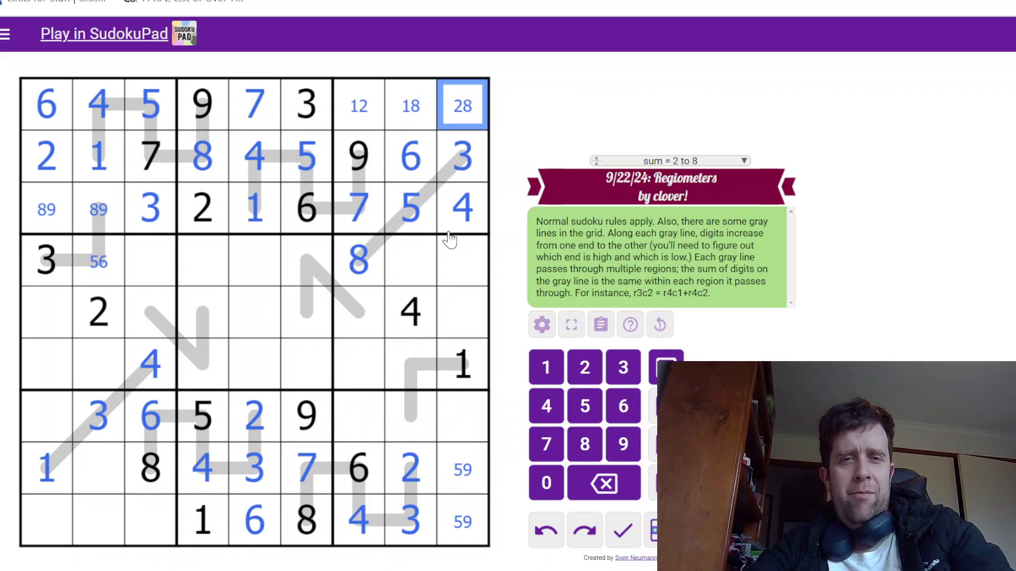
left_click(358, 104)
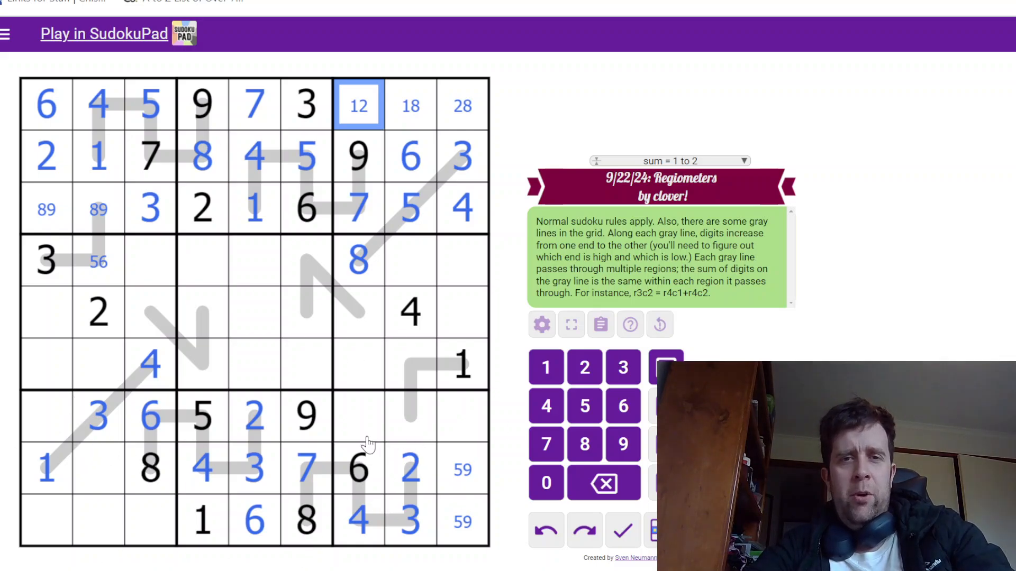
Step: Complete row 1 with 2, 1, 8 and place 9, 7, 1, 8, 7 down the right-hand boxes
left_click(358, 418)
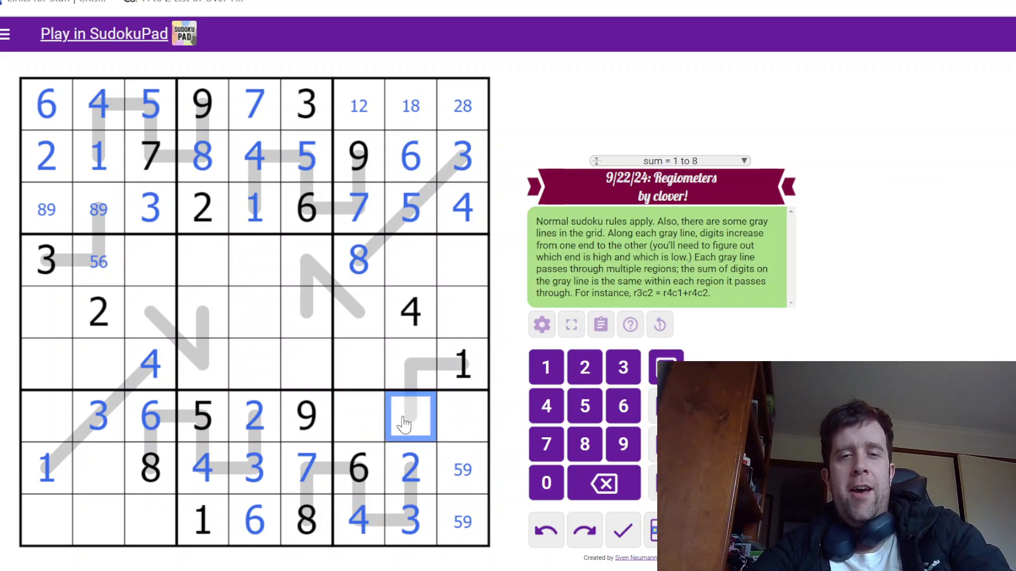
left_click(411, 365)
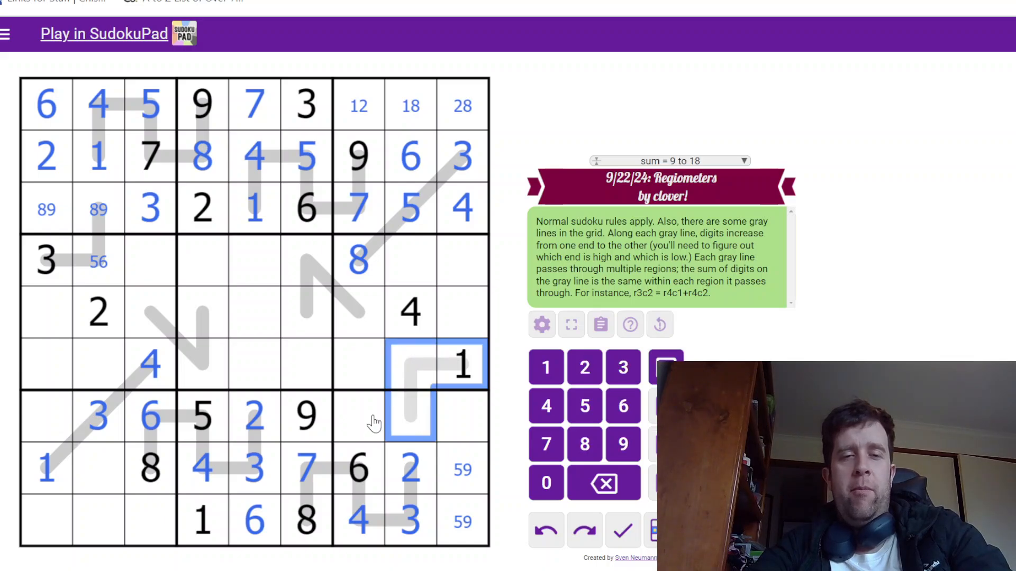
left_click(358, 416)
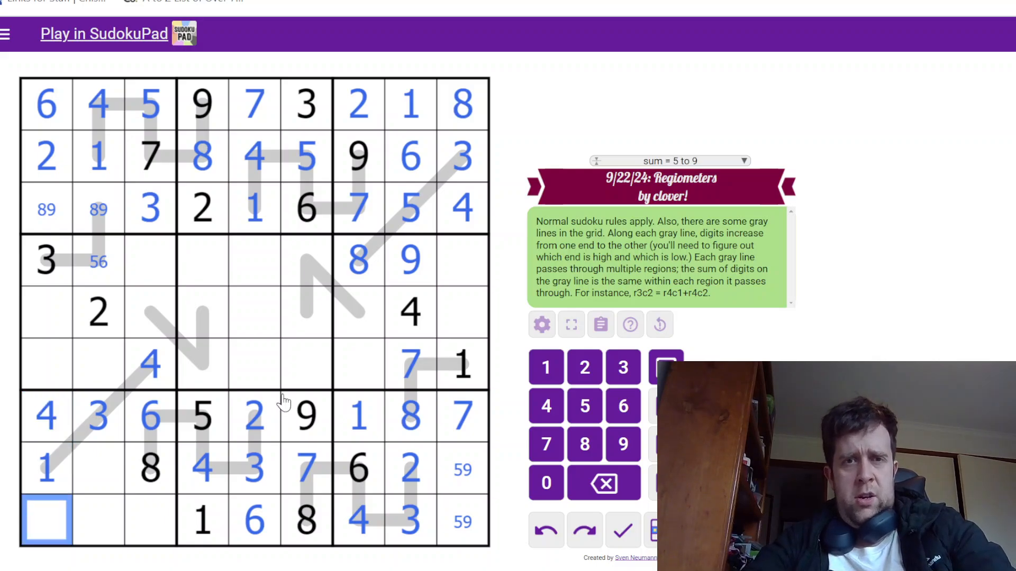
Step: Note 3/5 in r5c7–r6c7, fill 4, 1, 2 down column 6 and place 5 in r5c7
left_click(359, 324)
type("35")
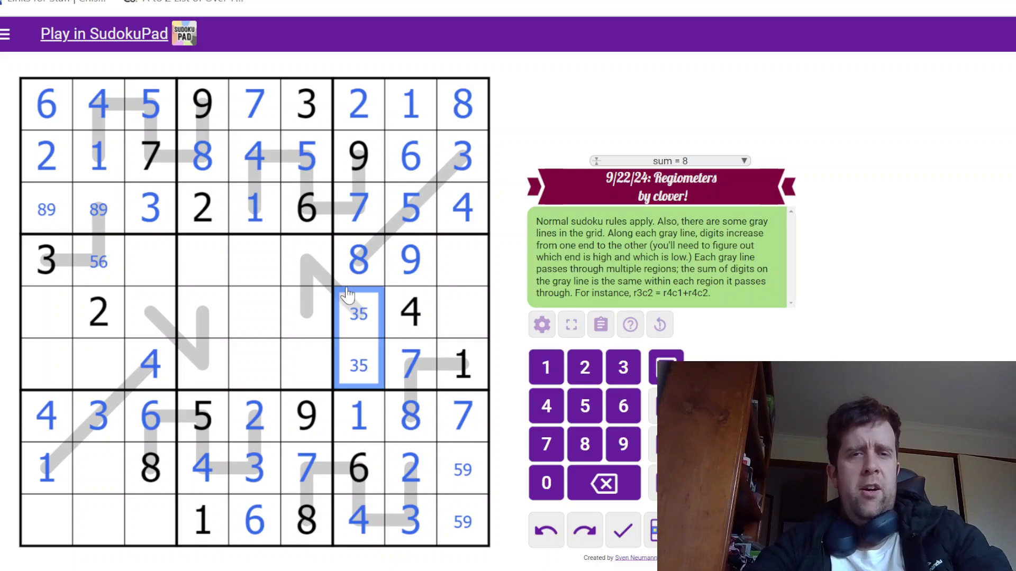
left_click(306, 363)
type("2")
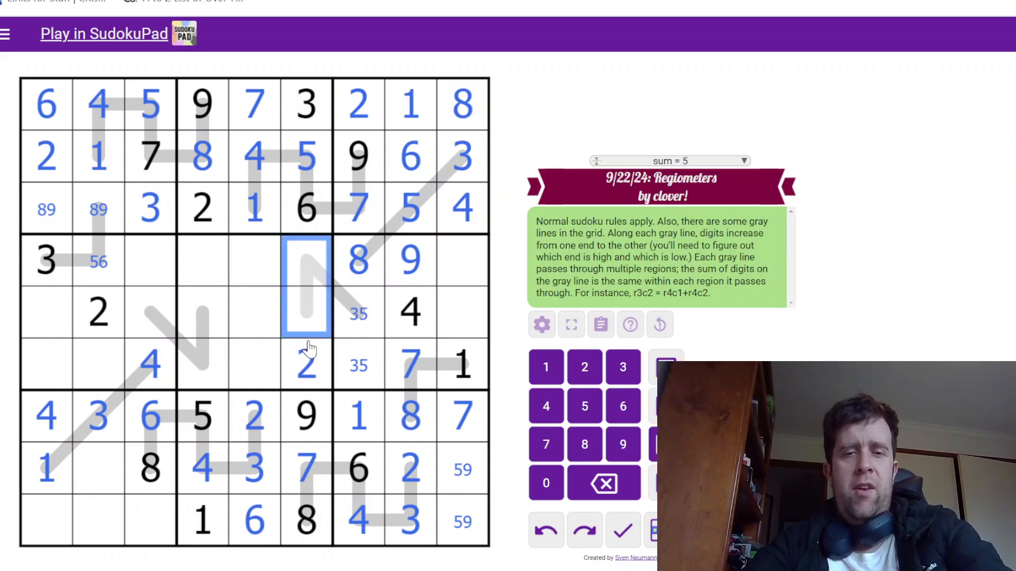
type("1")
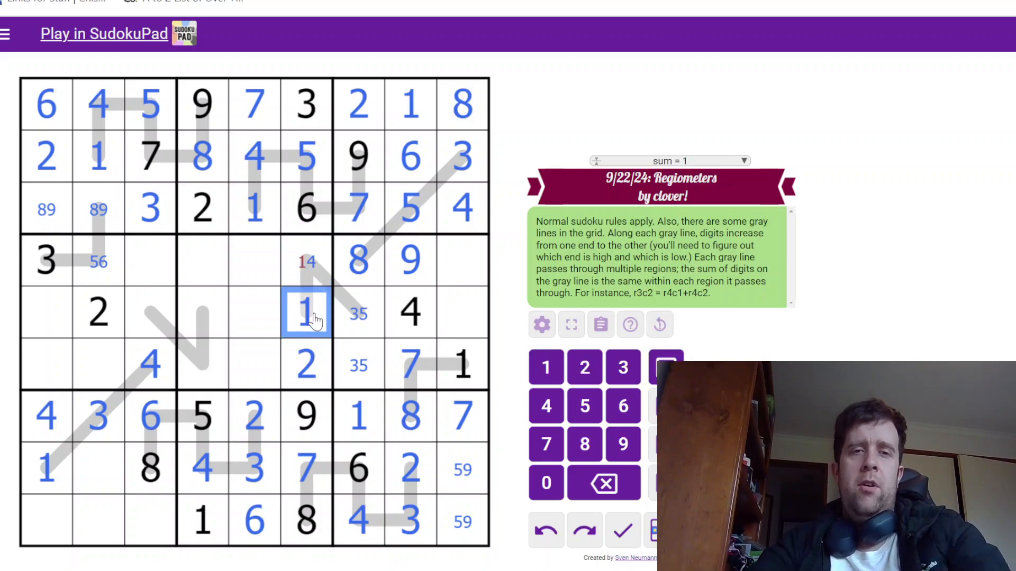
left_click(357, 364)
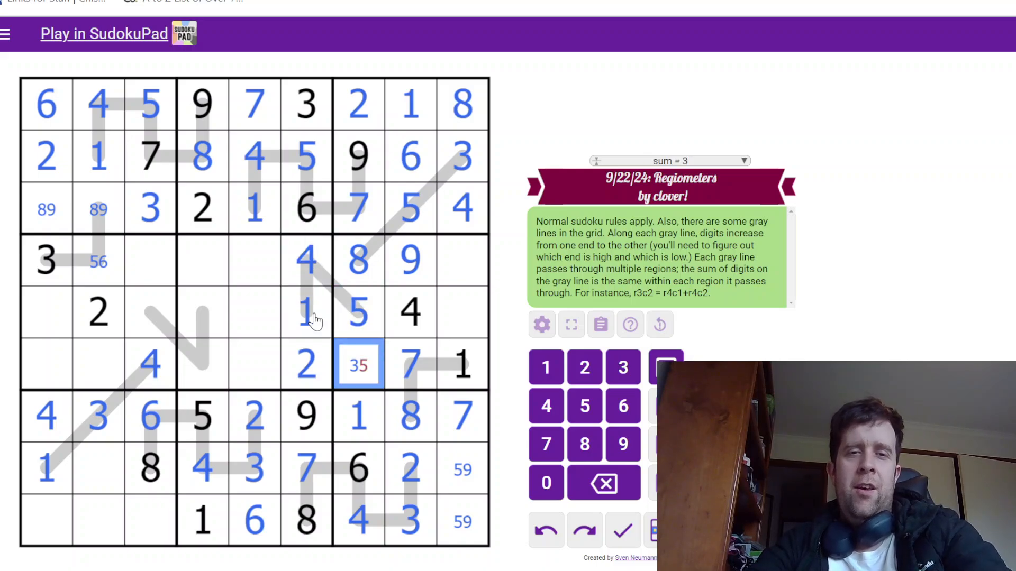
left_click(462, 261)
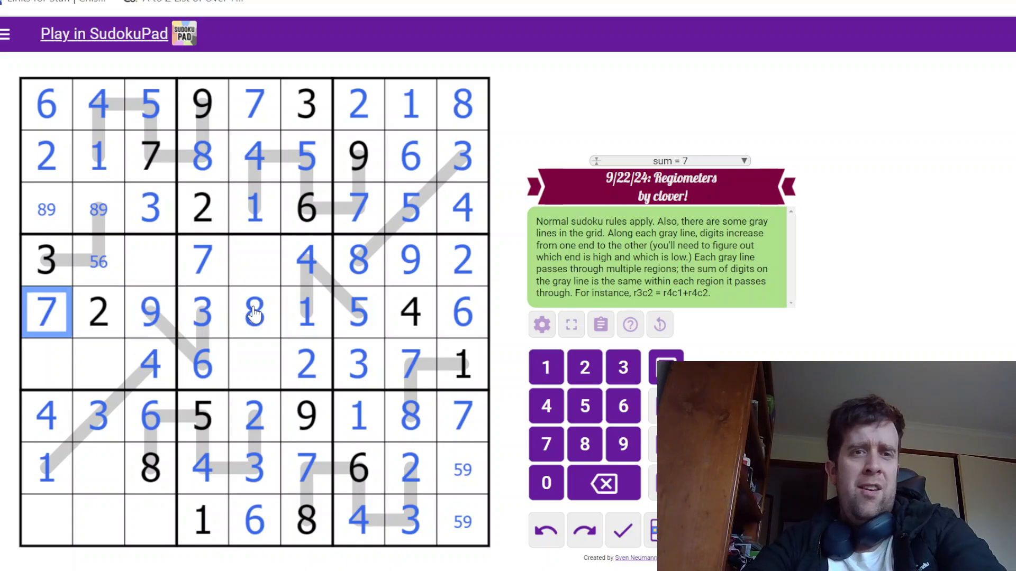
Step: Fill the remaining cells in rows 3–5, including the 1 in row 4, then select r6c1
left_click(254, 363)
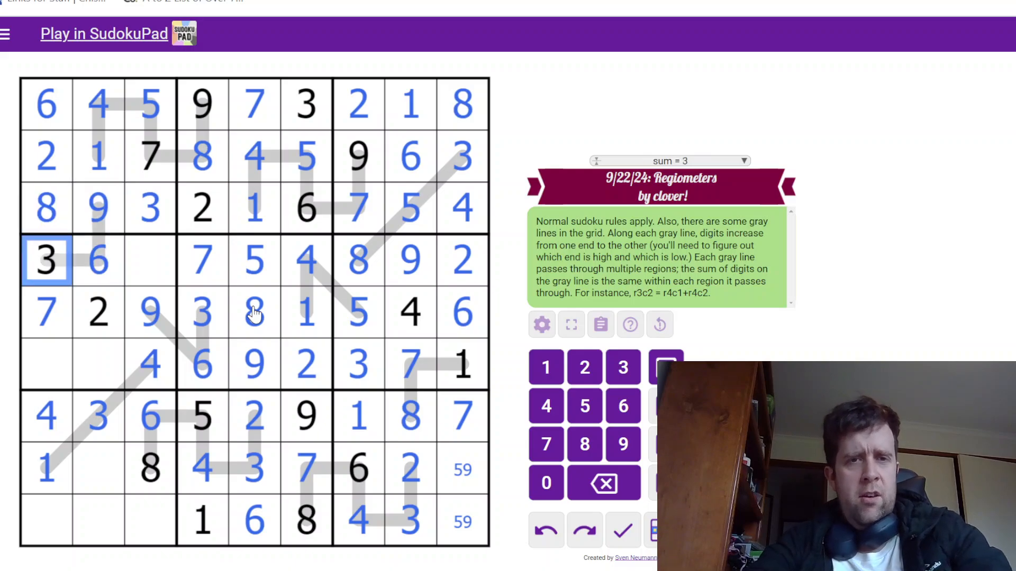
left_click(150, 260)
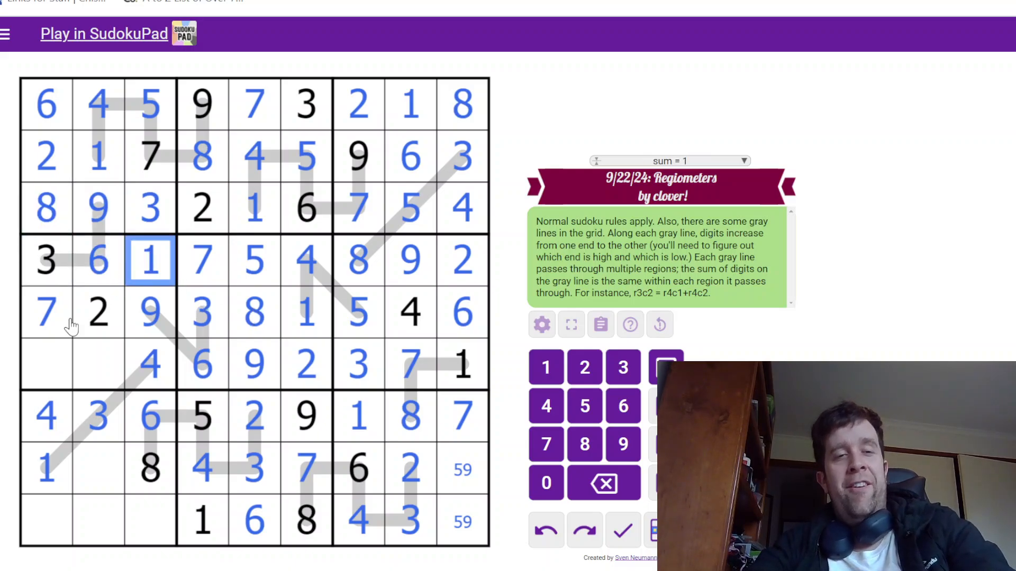
left_click(45, 365)
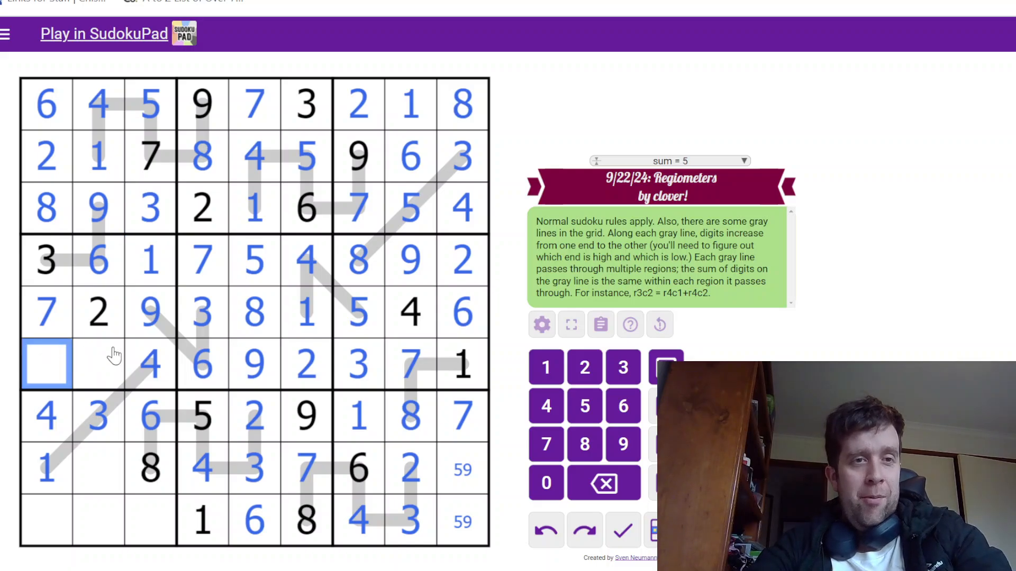